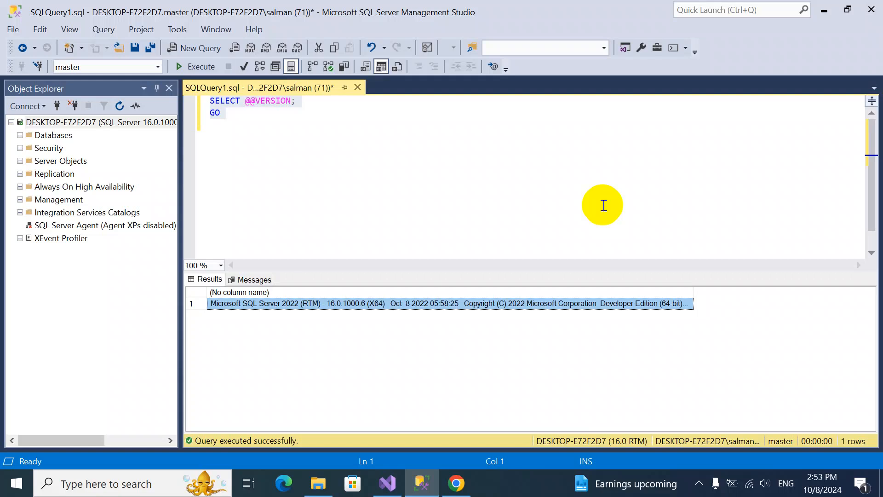
mouse_move(350, 366)
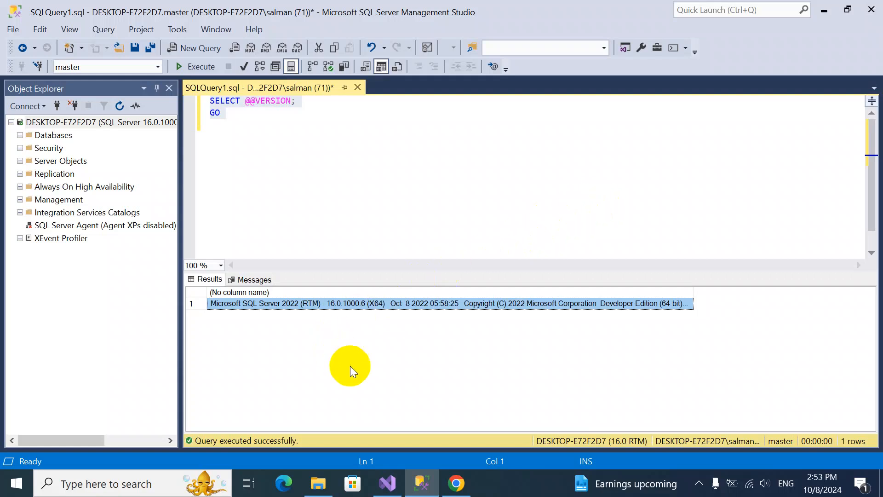
mouse_move(290, 360)
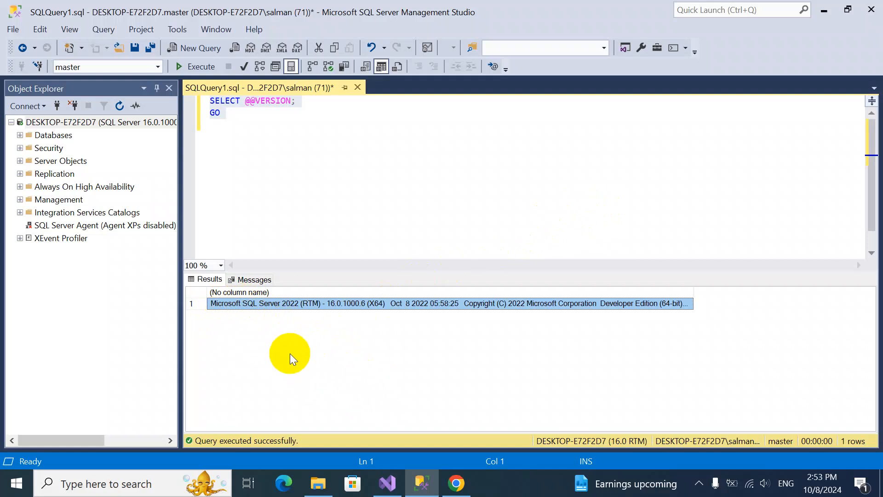
mouse_move(548, 187)
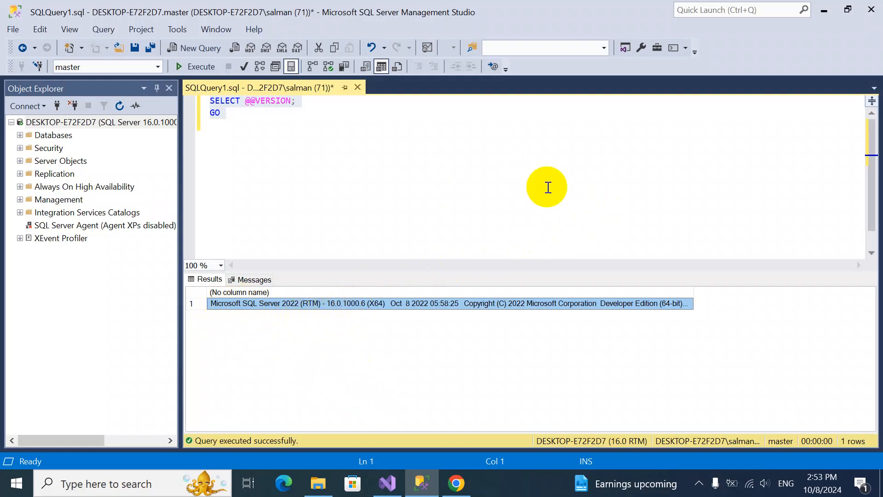
- Start a new connection to the local server and select SQL Server Authentication
right_click(60, 123)
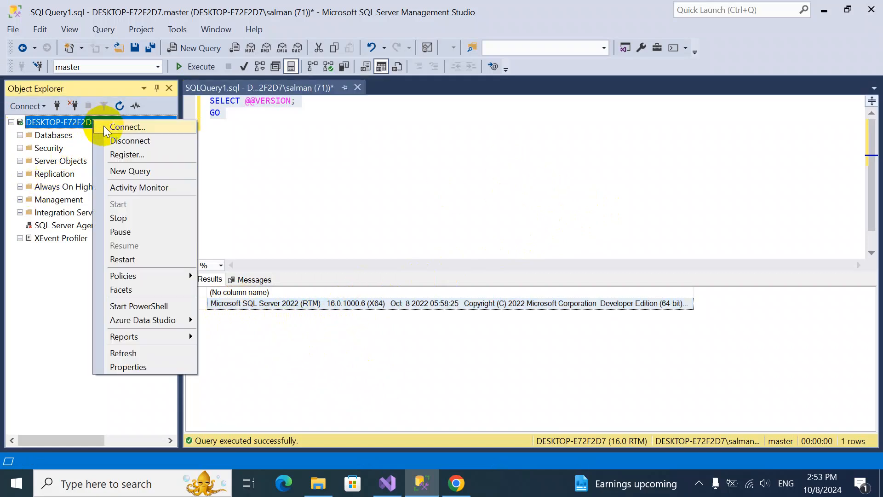
click(139, 127)
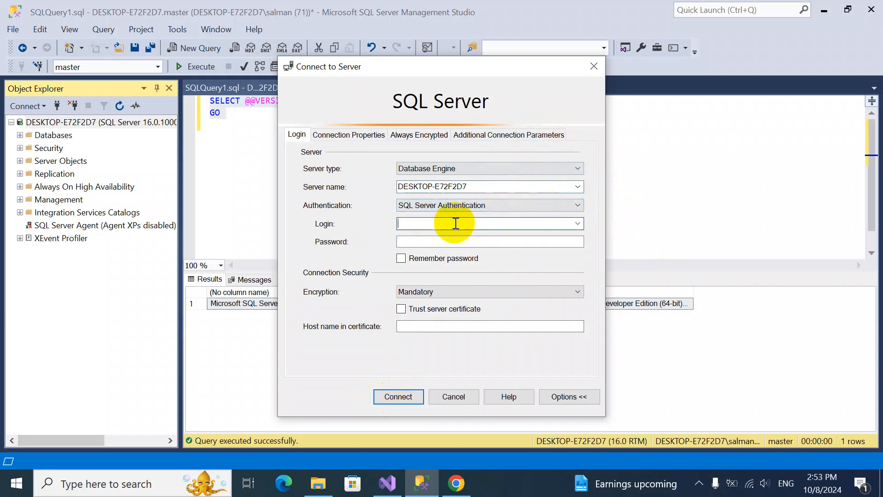
click(576, 206)
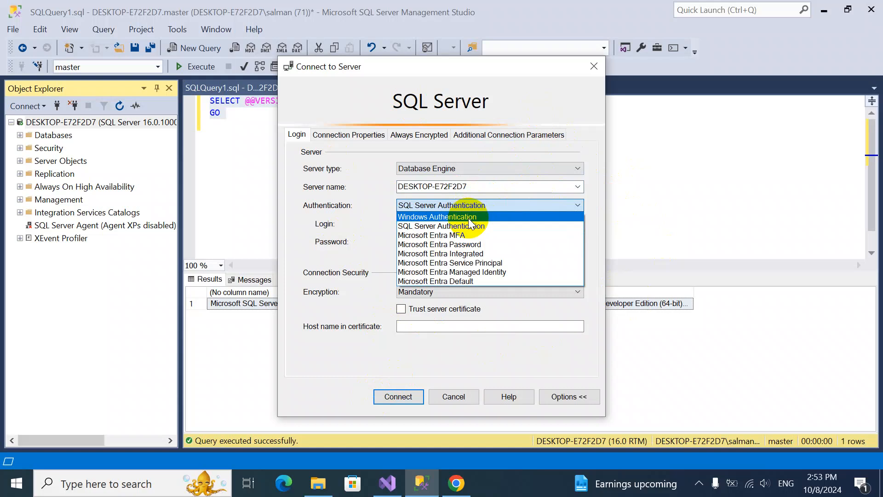
click(437, 217)
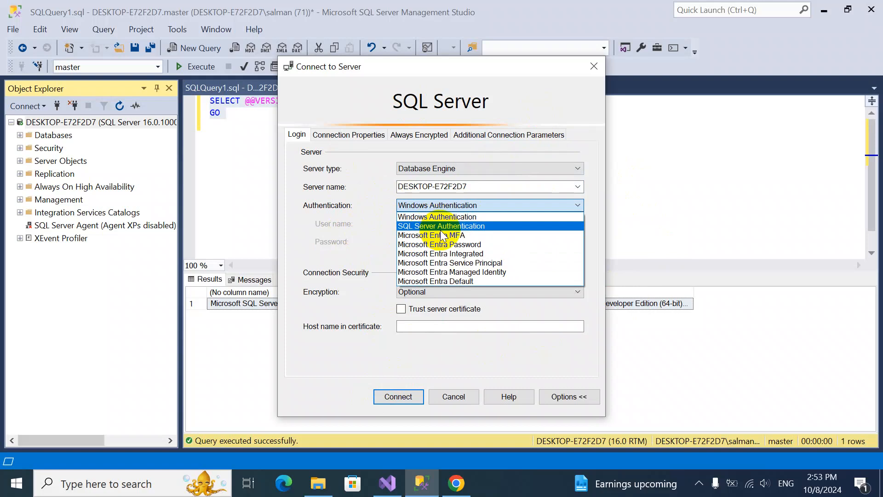
click(440, 226)
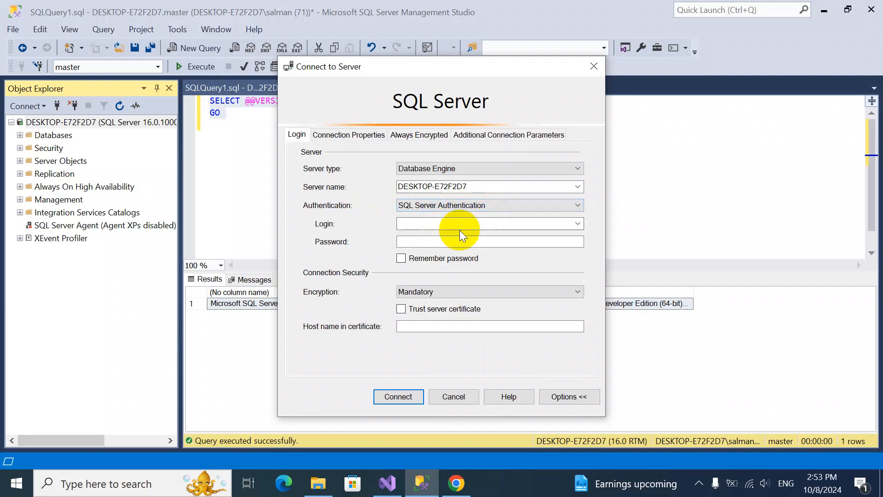
mouse_move(471, 235)
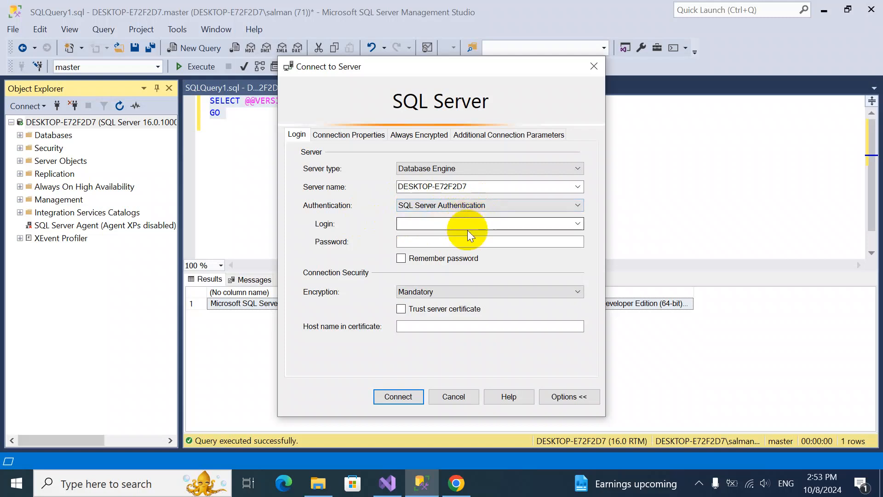
mouse_move(489, 244)
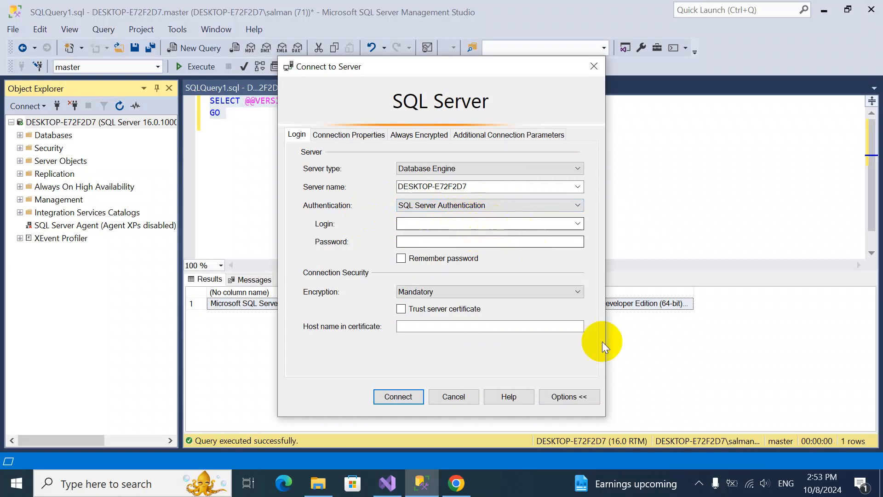
mouse_move(827, 482)
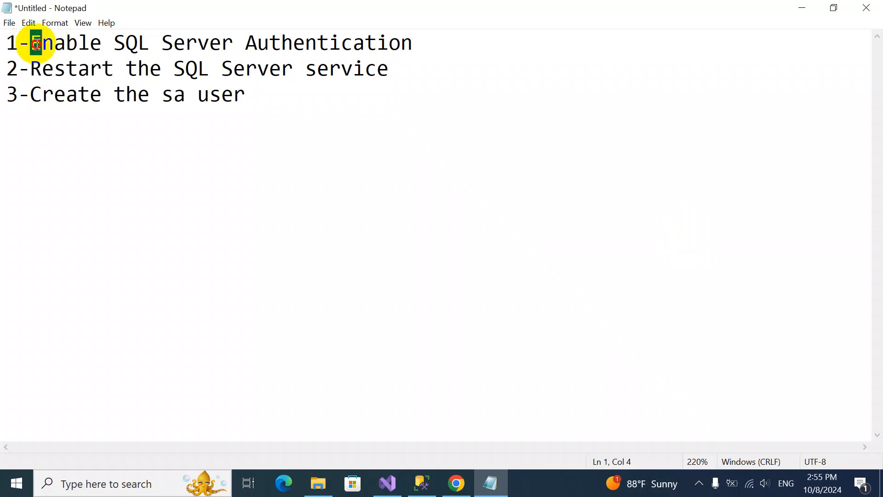
- Highlight the 'Enable SQL Server Authentication' line in the Notepad checklist
drag(35, 43, 414, 43)
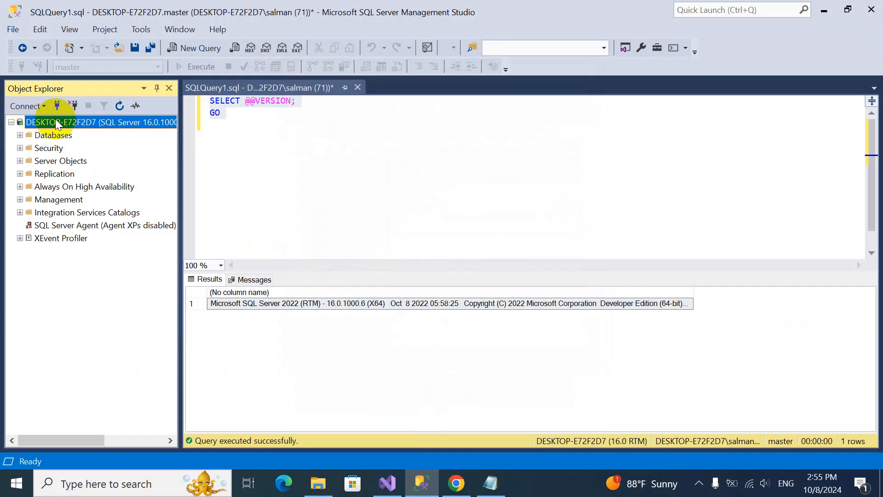
mouse_move(57, 125)
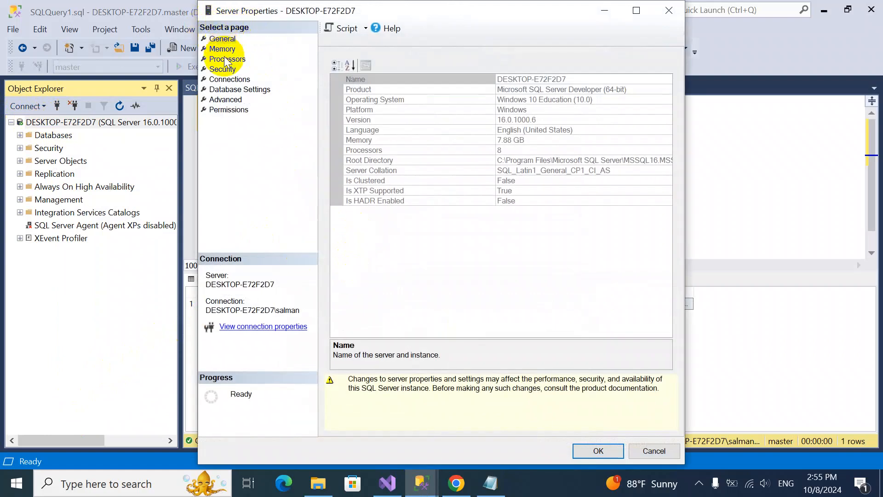
- Set server Security to SQL Server and Windows Authentication mode and apply it
click(223, 69)
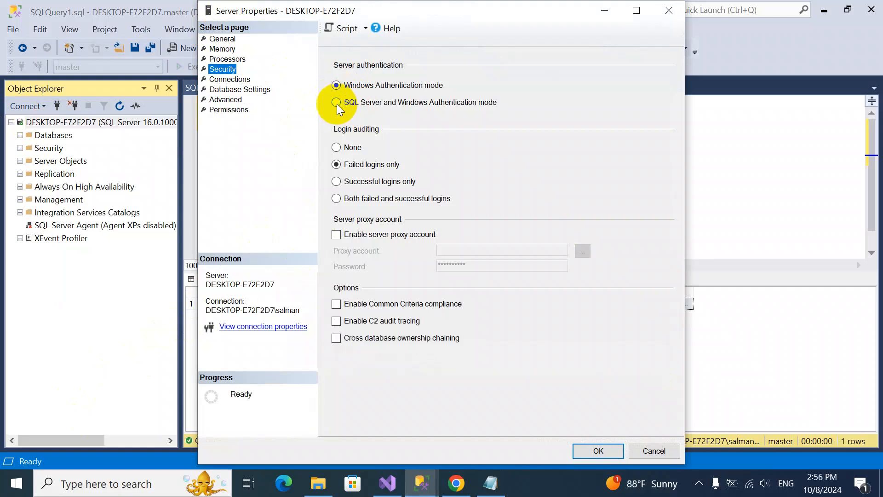
click(336, 102)
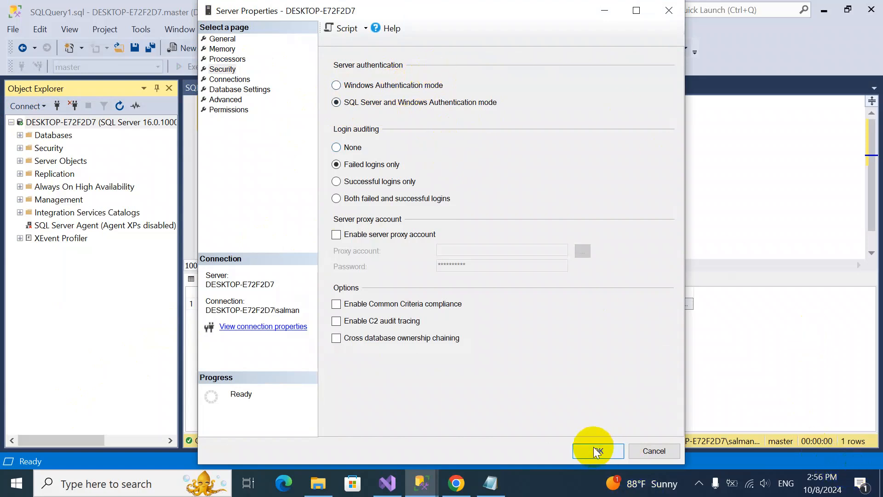
click(598, 450)
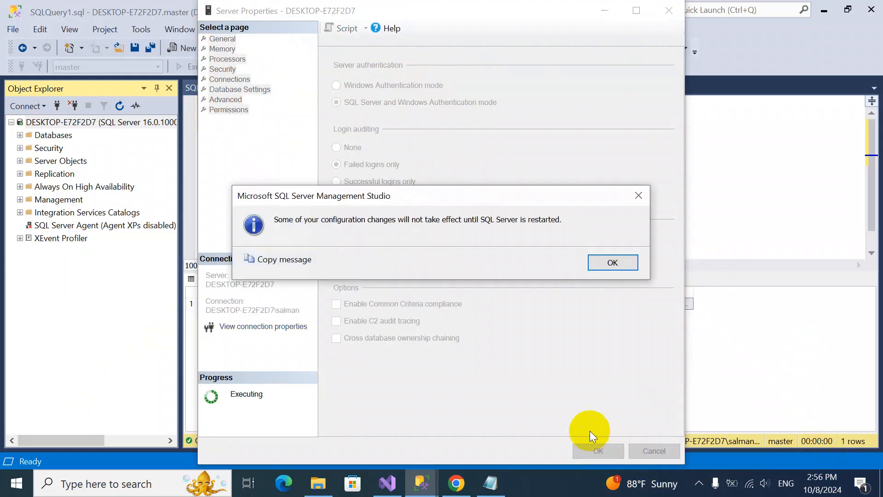
mouse_move(349, 225)
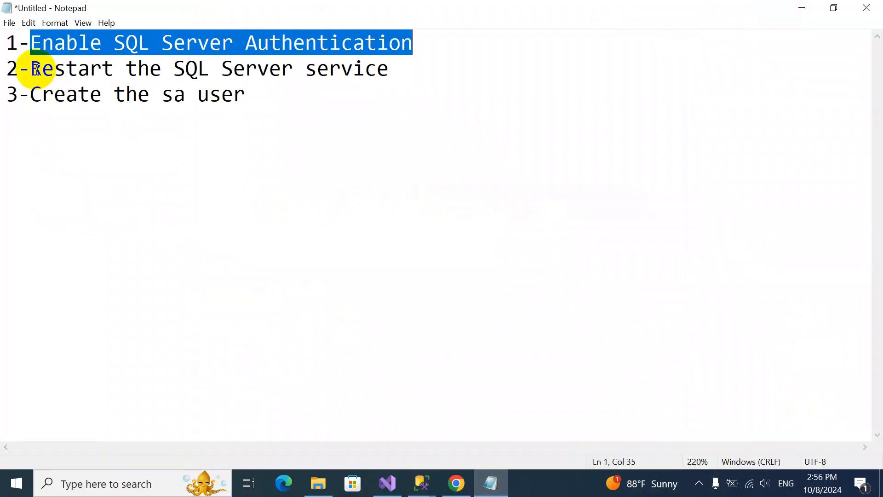
- Highlight the 'Restart the SQL Server service' line in the Notepad checklist
drag(30, 68, 388, 68)
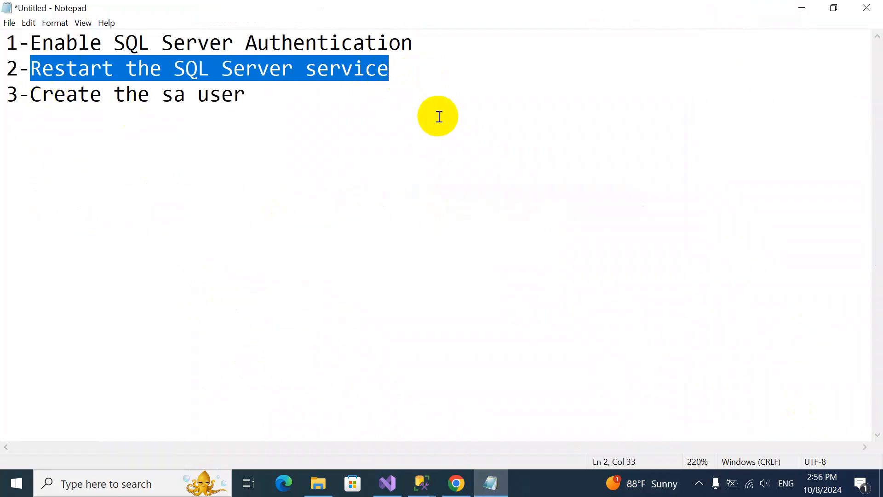
mouse_move(454, 483)
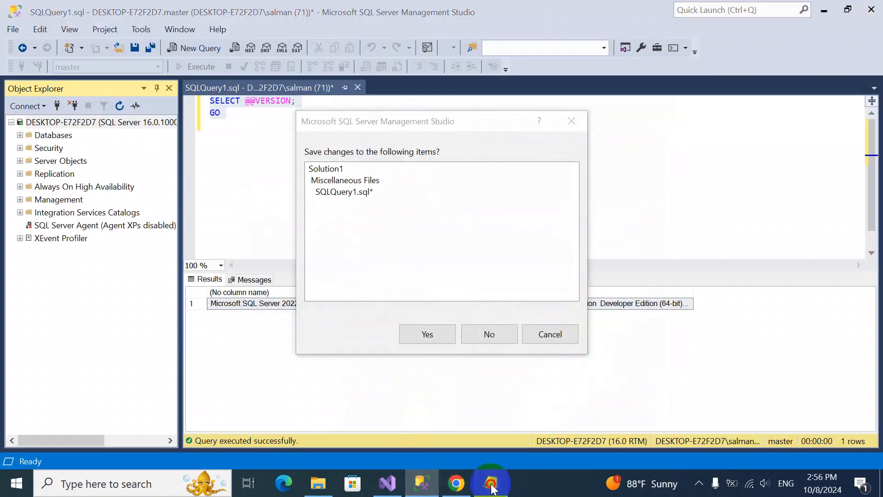
click(17, 483)
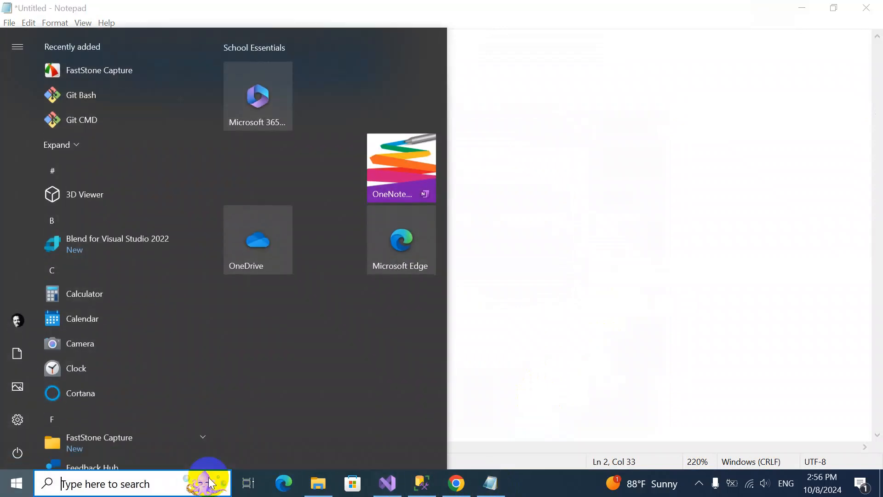
text(SSM)
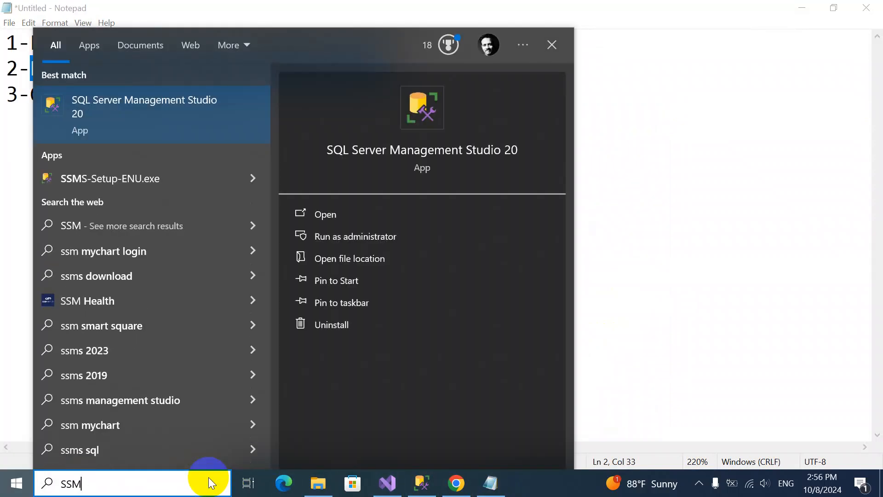
text(SER)
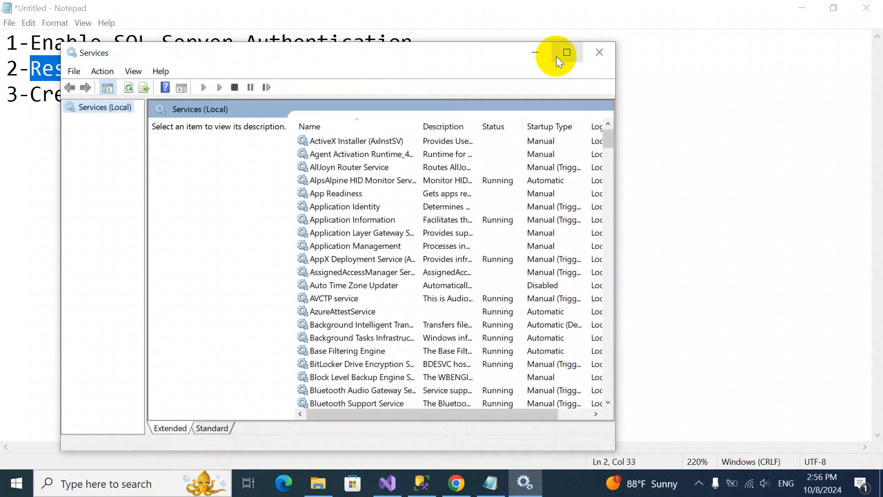
click(567, 52)
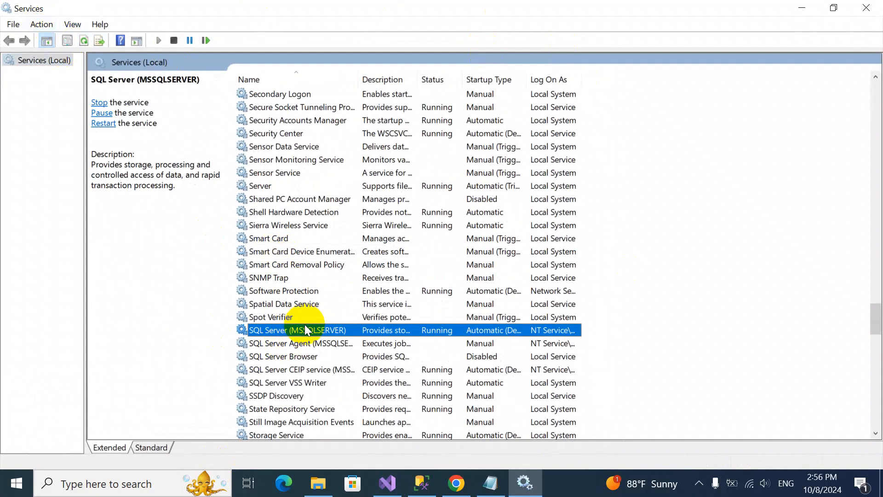
mouse_move(303, 343)
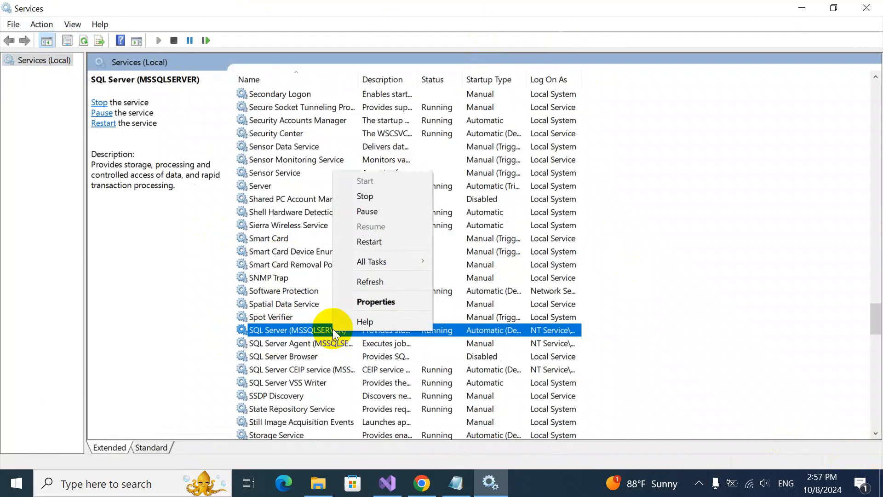
mouse_move(375, 246)
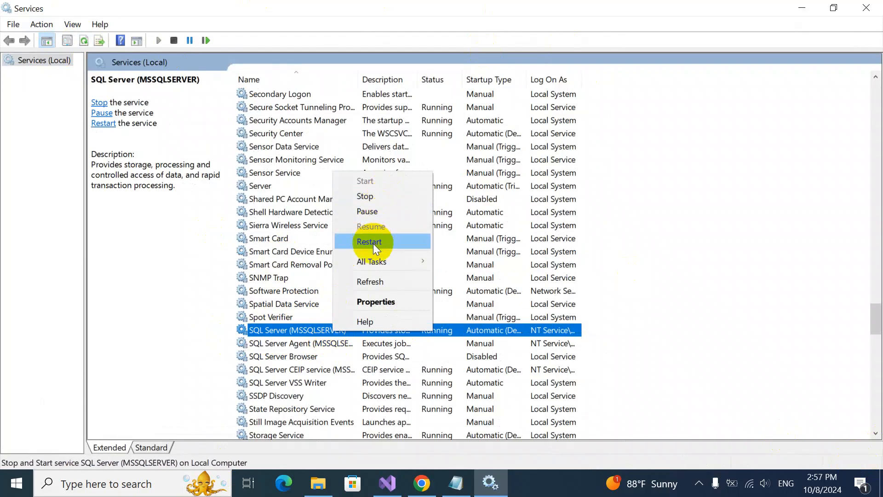
click(369, 241)
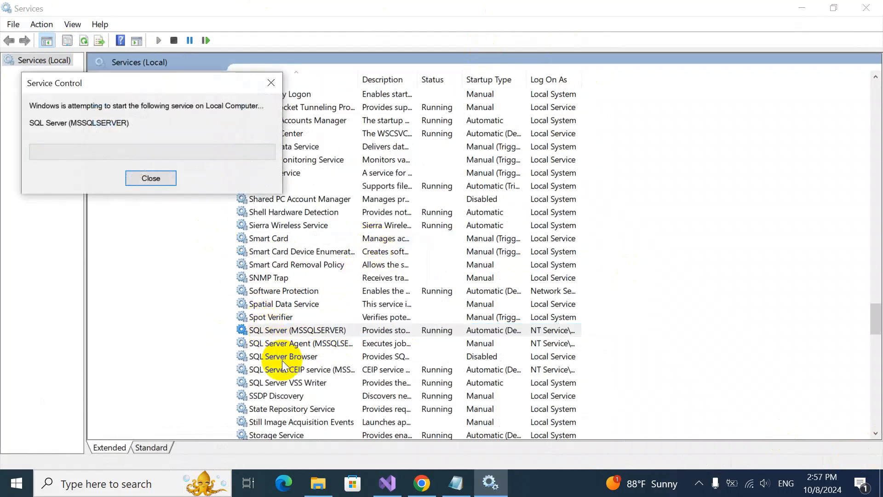
click(300, 344)
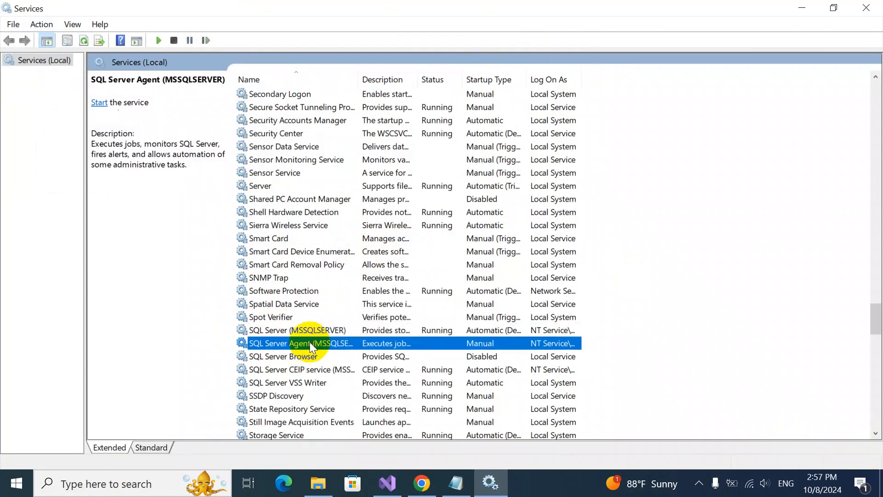
right_click(299, 344)
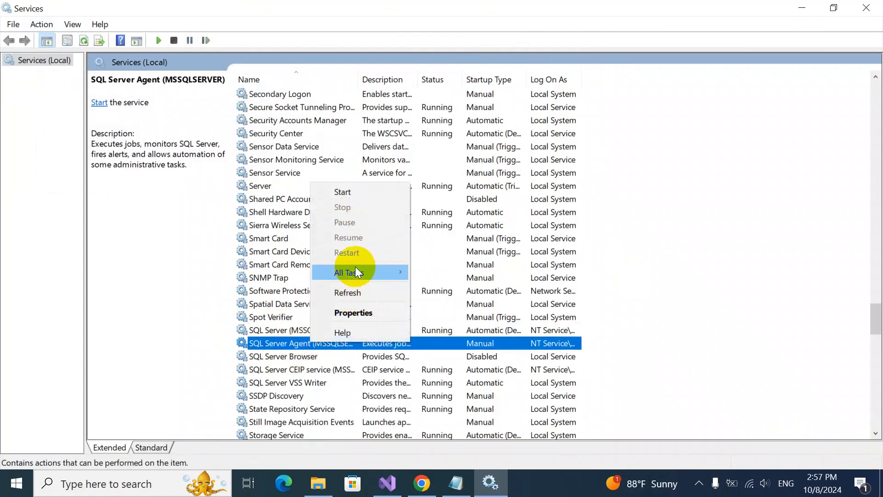
click(342, 193)
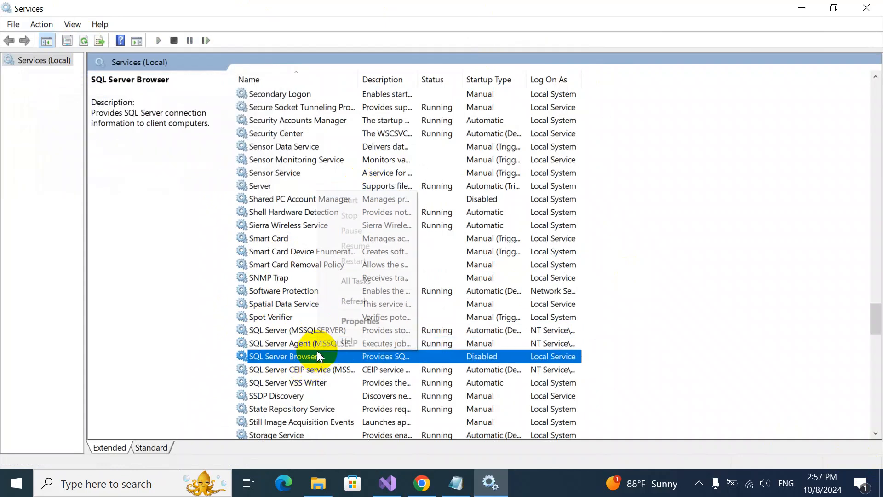
mouse_move(351, 301)
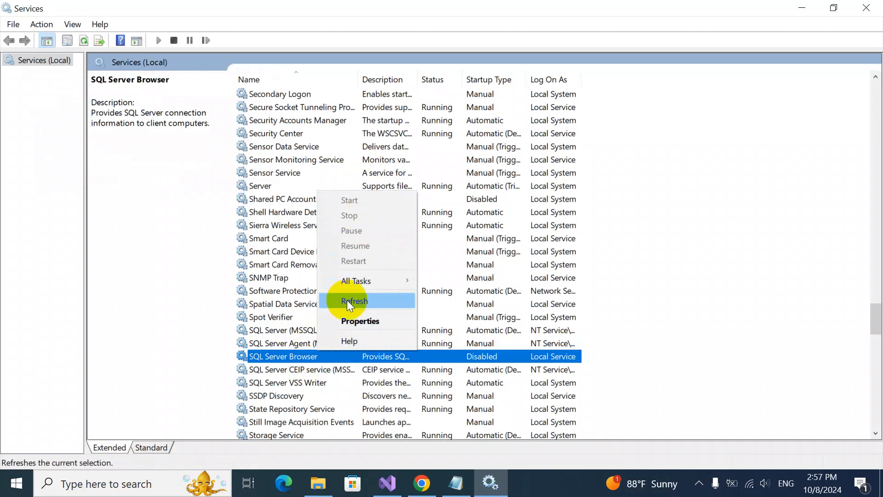
click(354, 301)
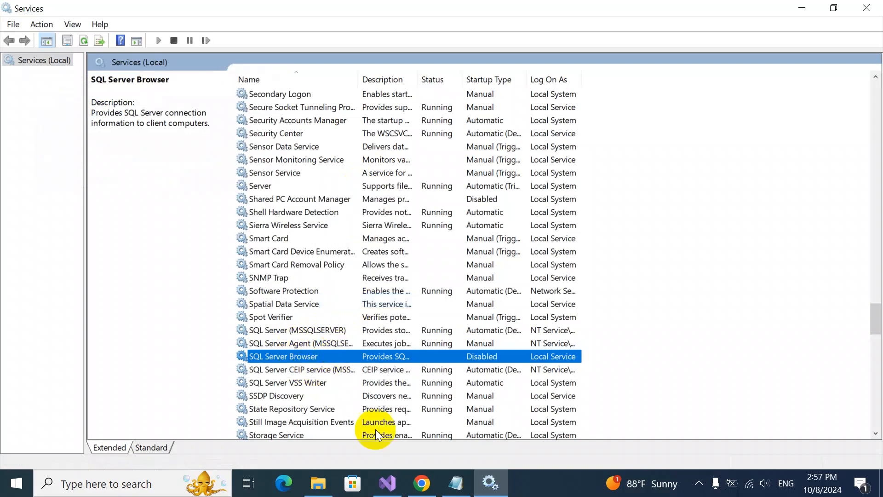
right_click(297, 370)
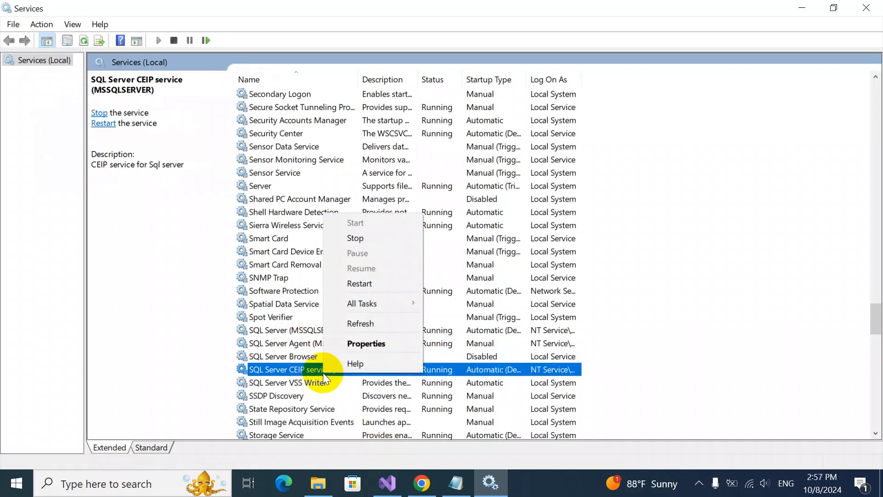
click(293, 330)
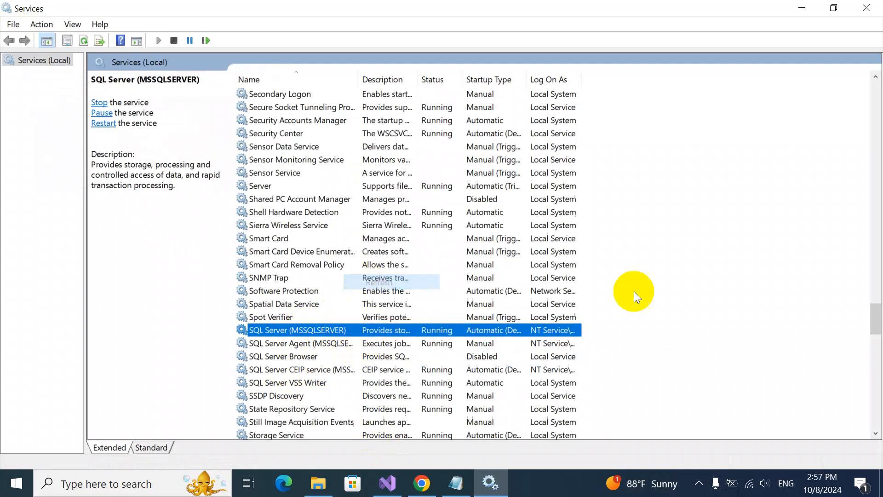
mouse_move(675, 302)
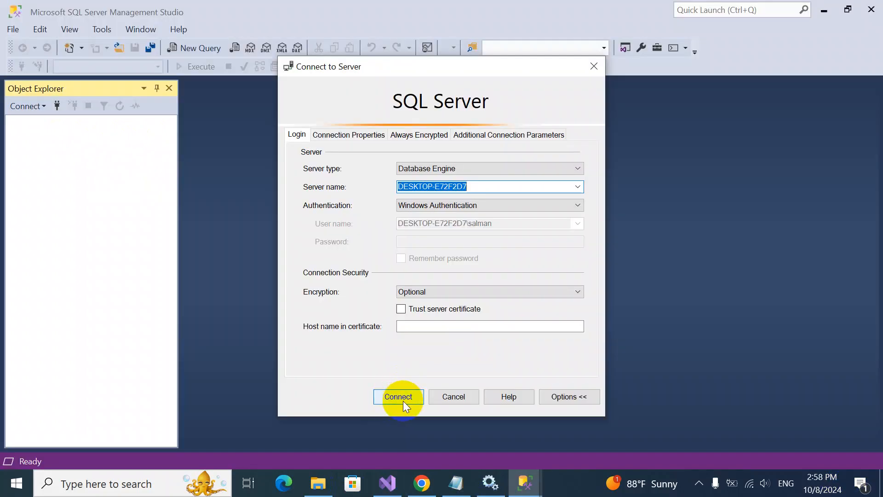
- Connect with Windows login and start a new login from Security > Logins
click(397, 397)
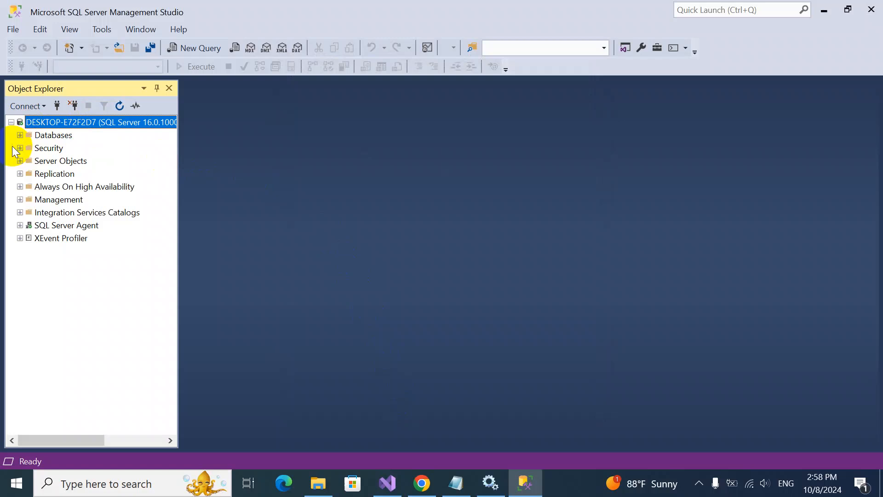
click(20, 148)
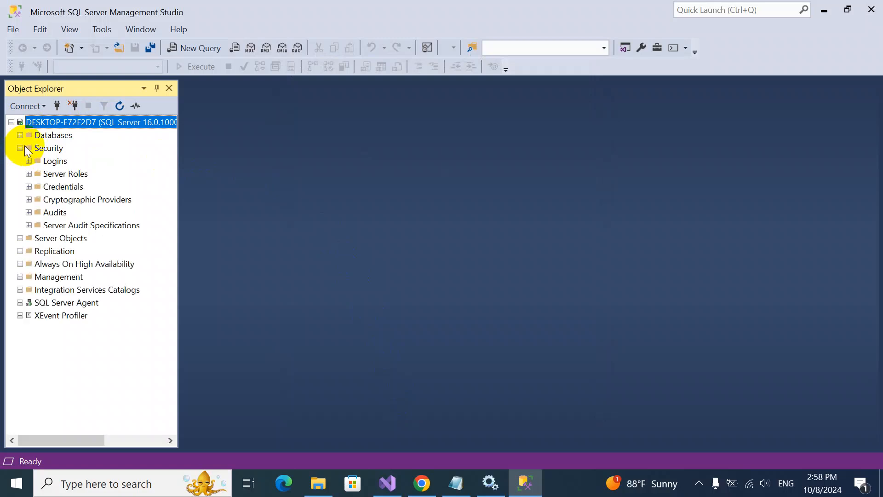
click(55, 161)
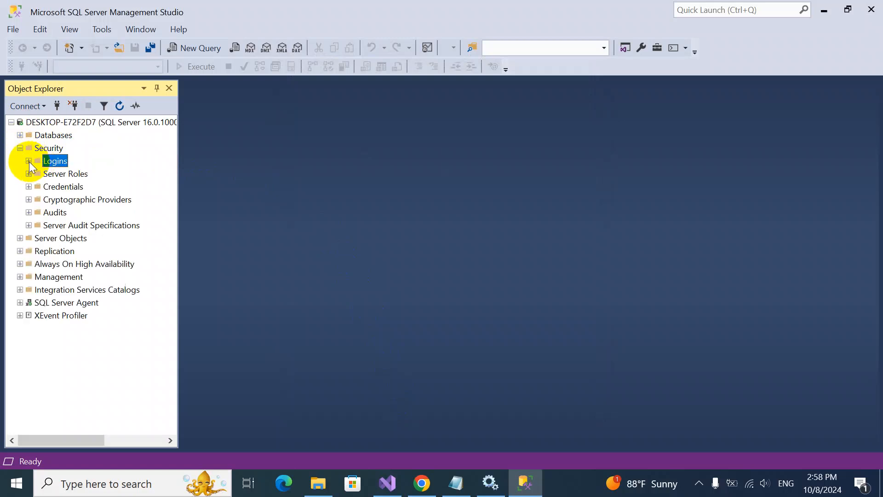
right_click(55, 160)
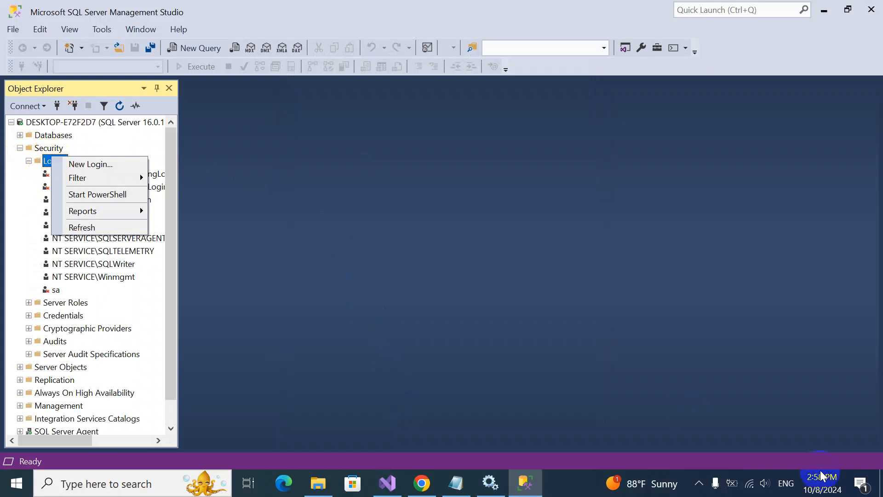
mouse_move(84, 167)
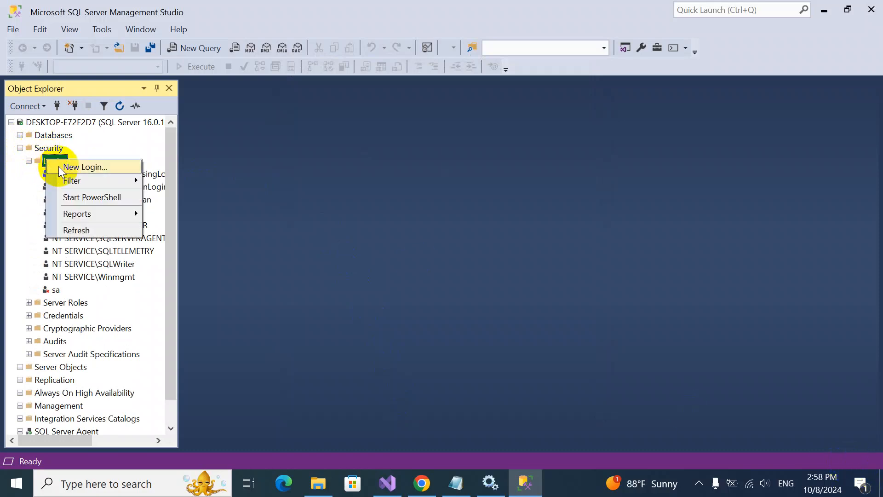
click(85, 167)
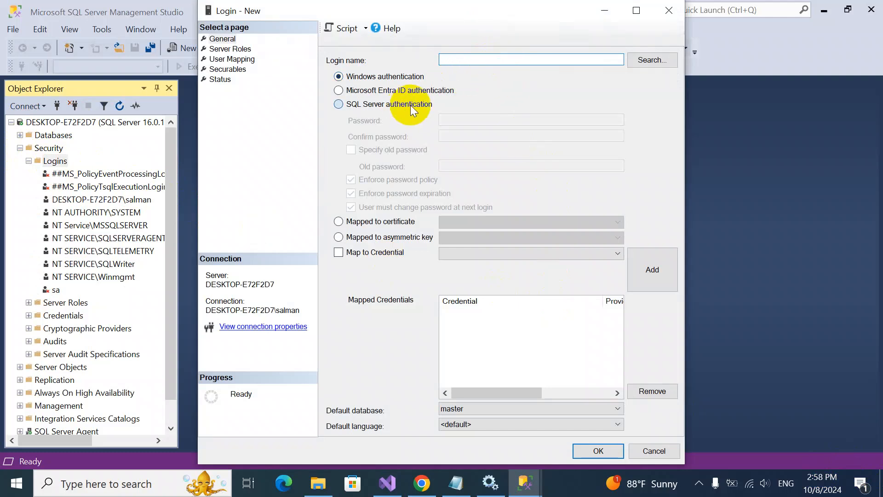
- Give the new login the name sa, SQL Server authentication and a password
click(338, 104)
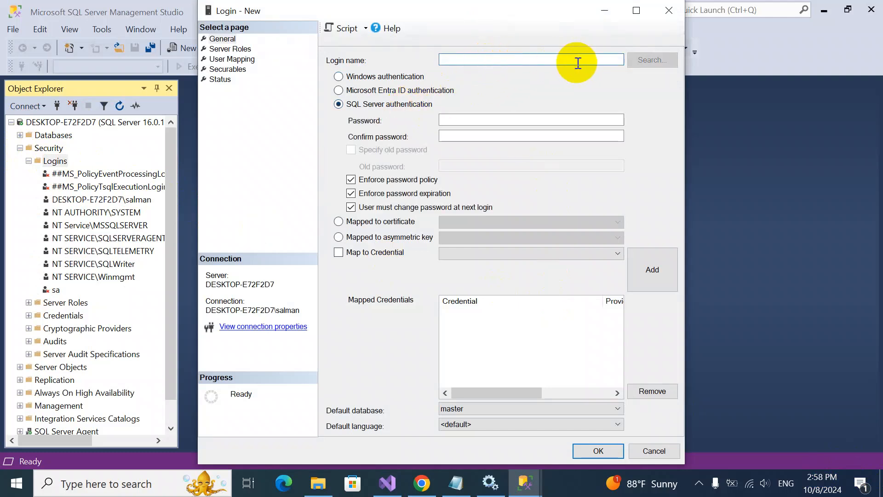
text(sa)
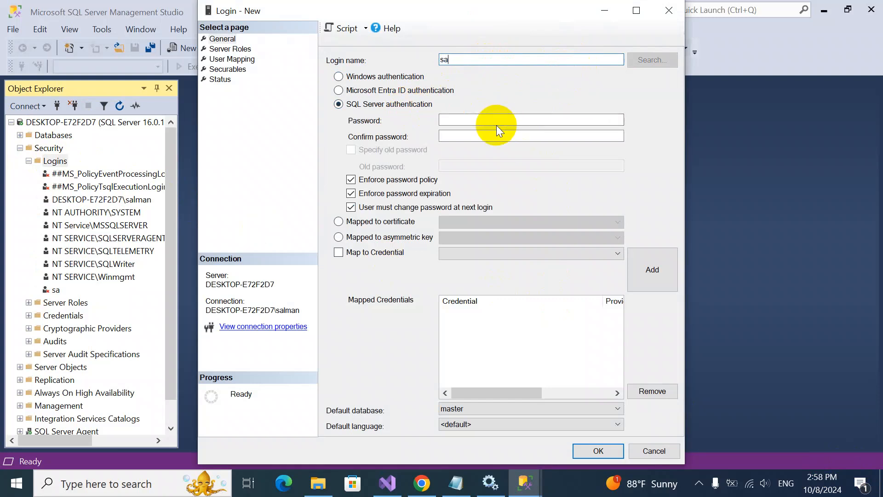
click(531, 120)
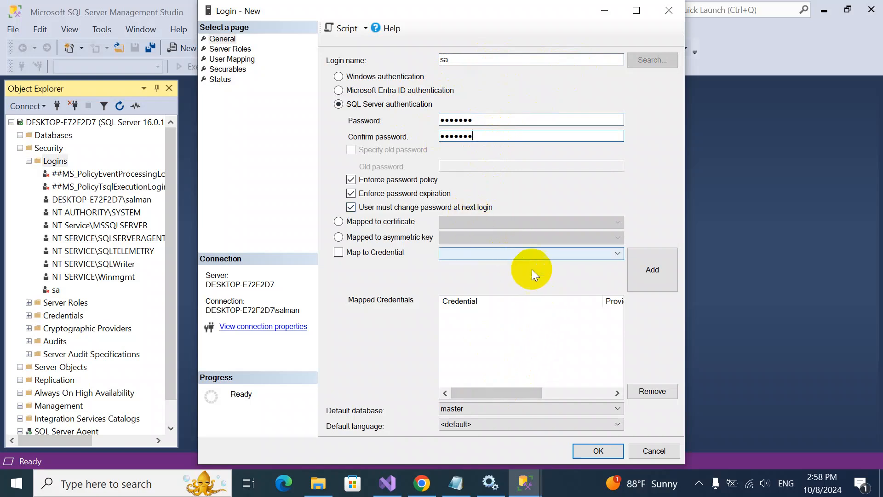
click(617, 393)
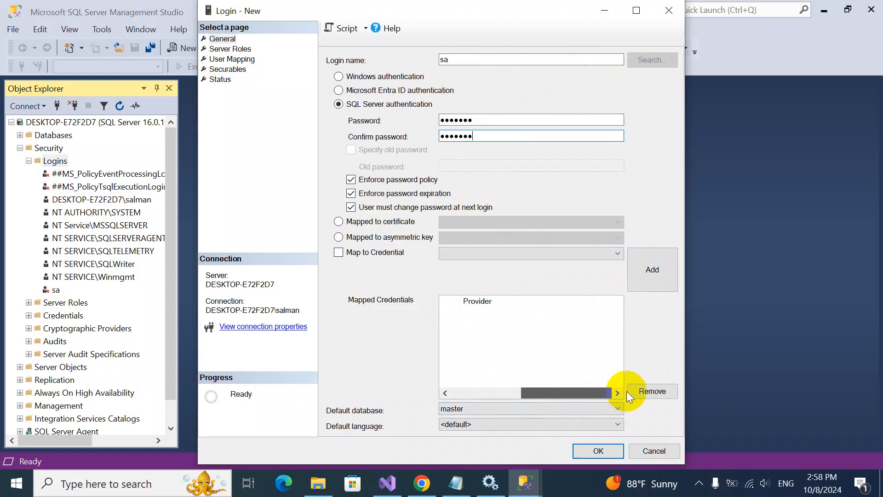
click(618, 408)
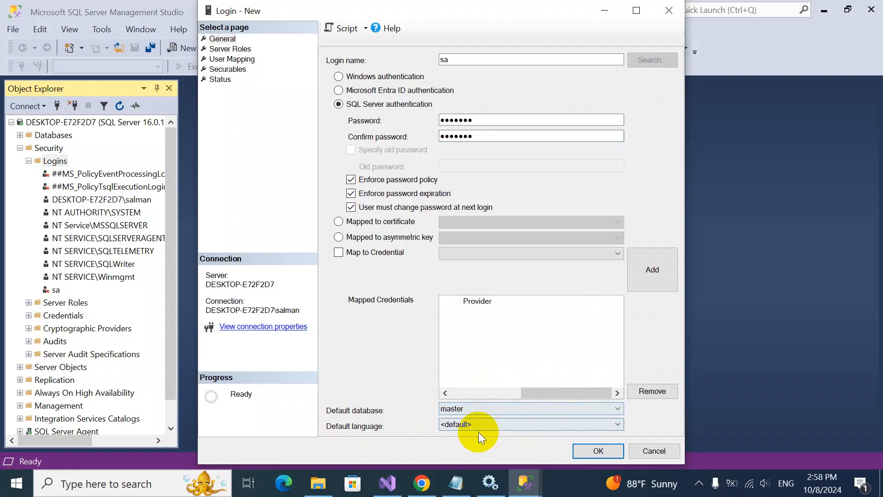
click(617, 424)
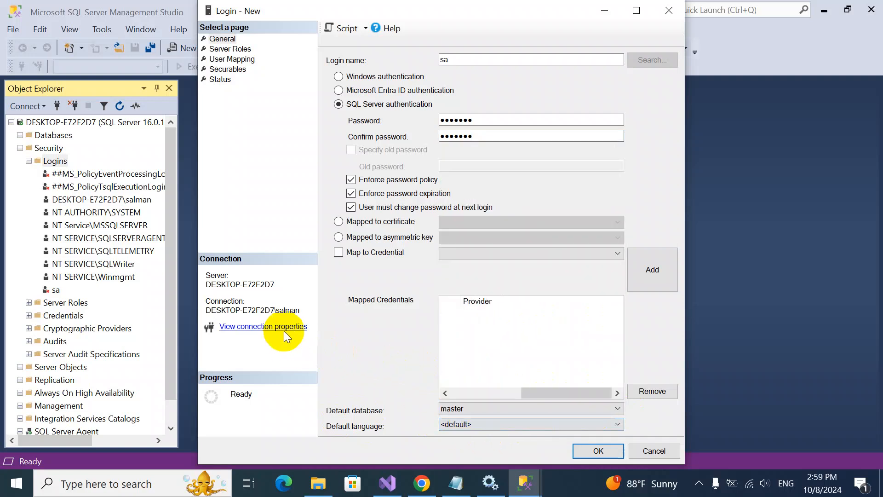
click(230, 49)
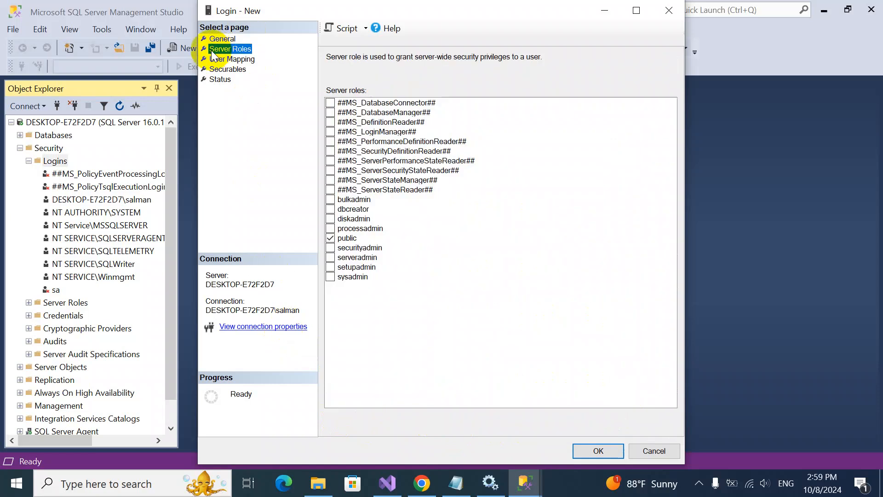
mouse_move(368, 267)
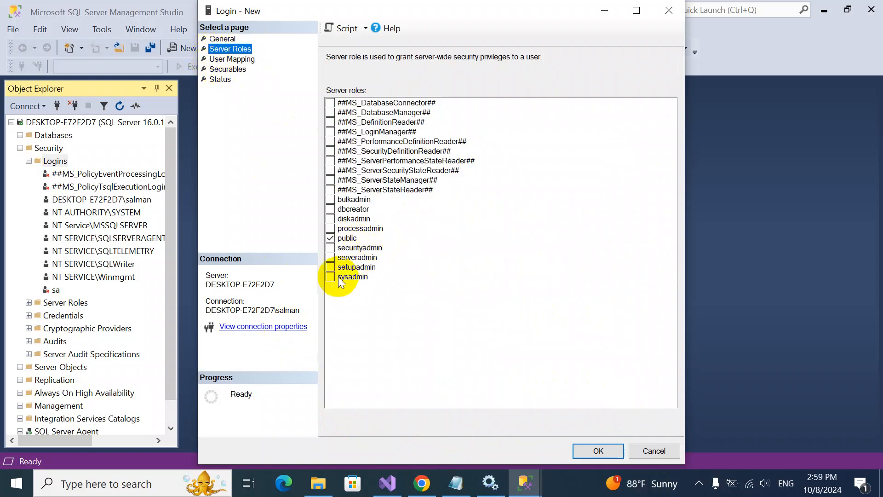
- Grant sa the sysadmin and bulkadmin roles, review its other pages, and submit the login
click(330, 276)
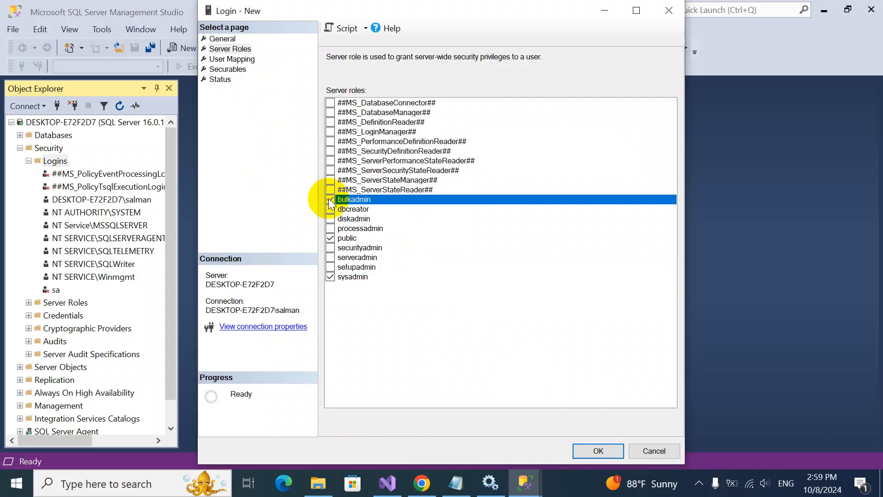
click(330, 199)
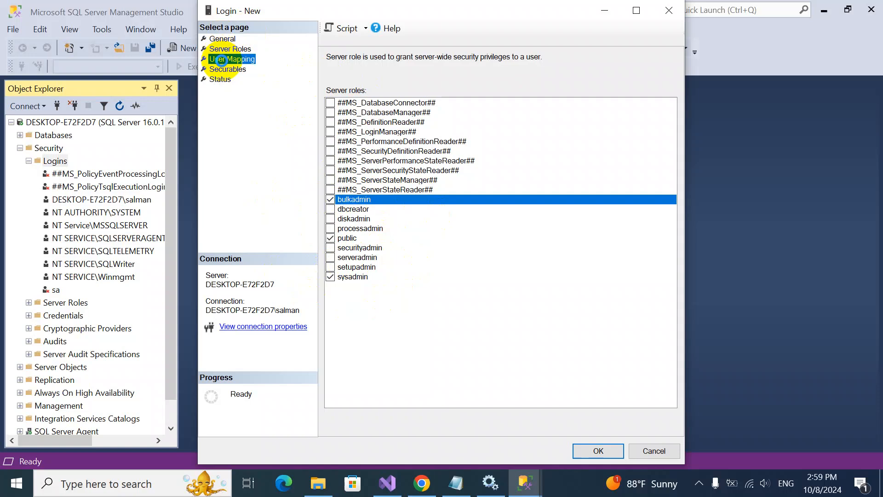
click(231, 58)
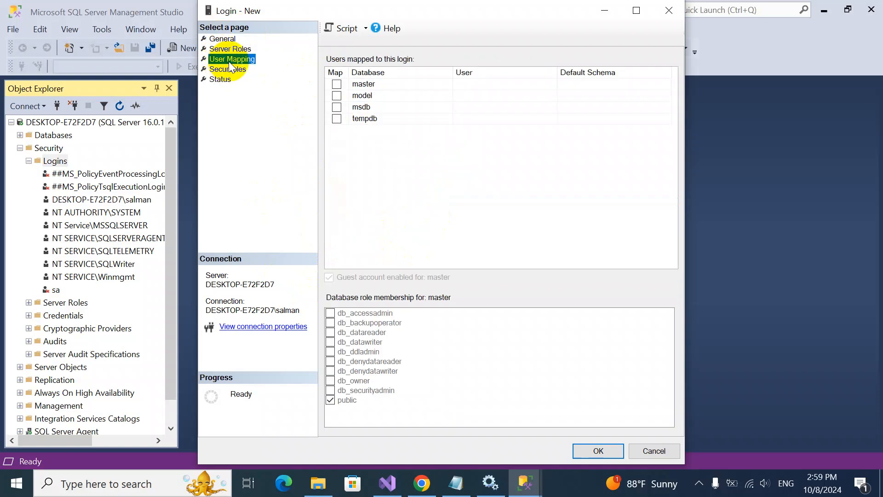
click(227, 69)
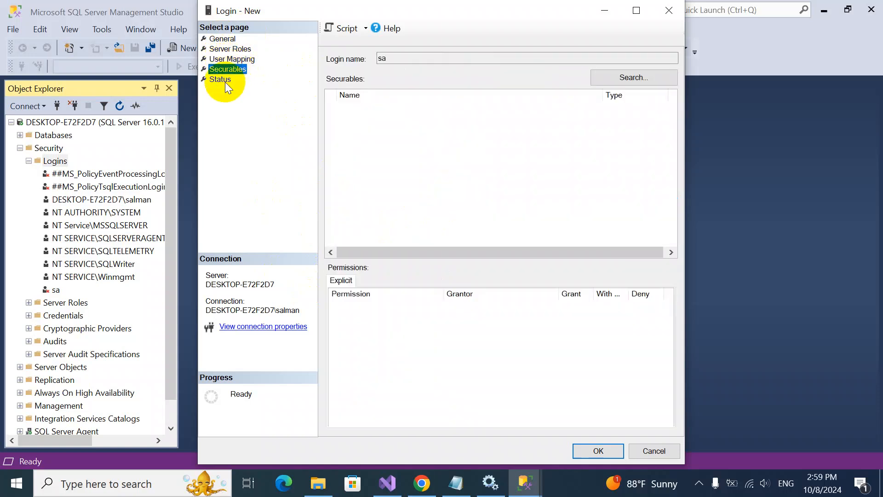
click(220, 79)
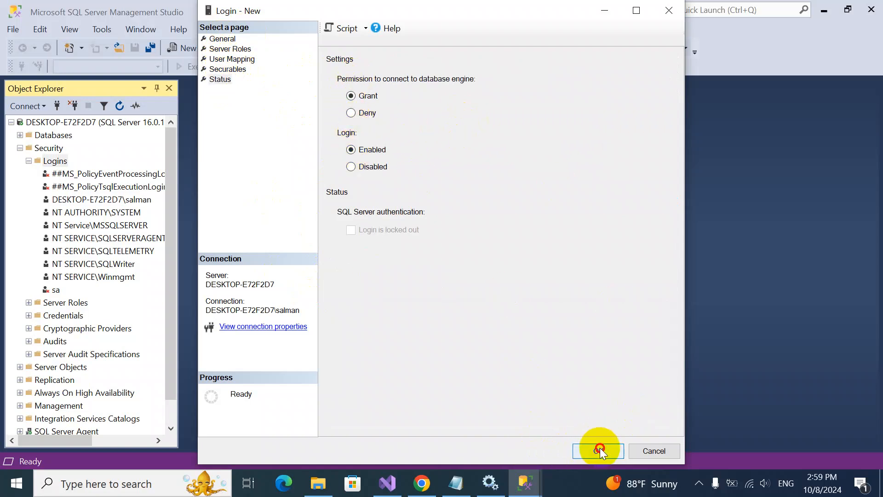
click(598, 451)
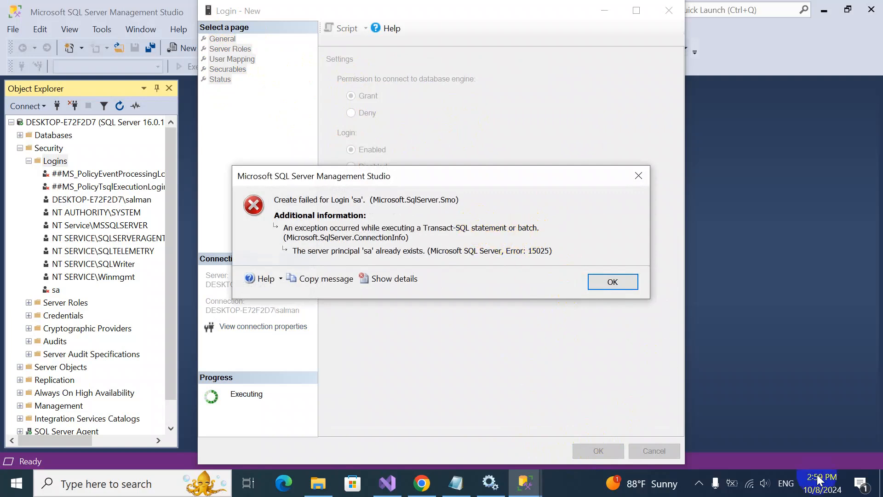
- Dismiss the error and review the existing sa login's server roles, user mapping and status
click(612, 282)
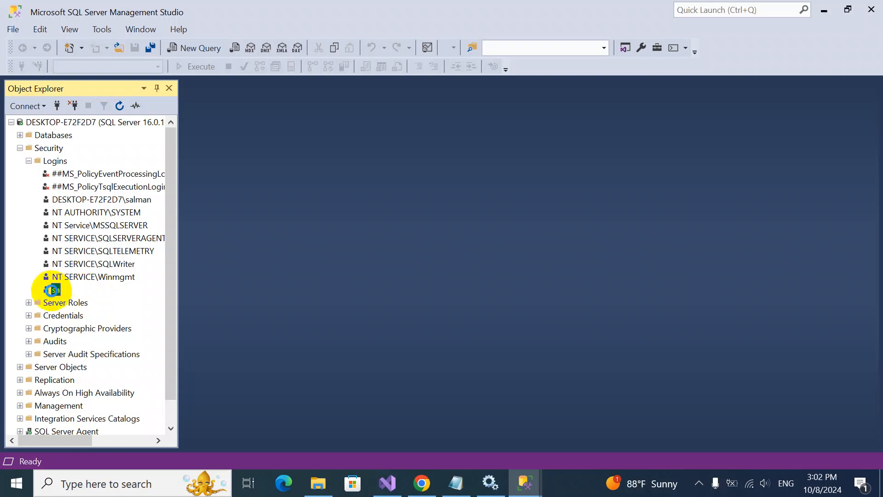
double_click(55, 289)
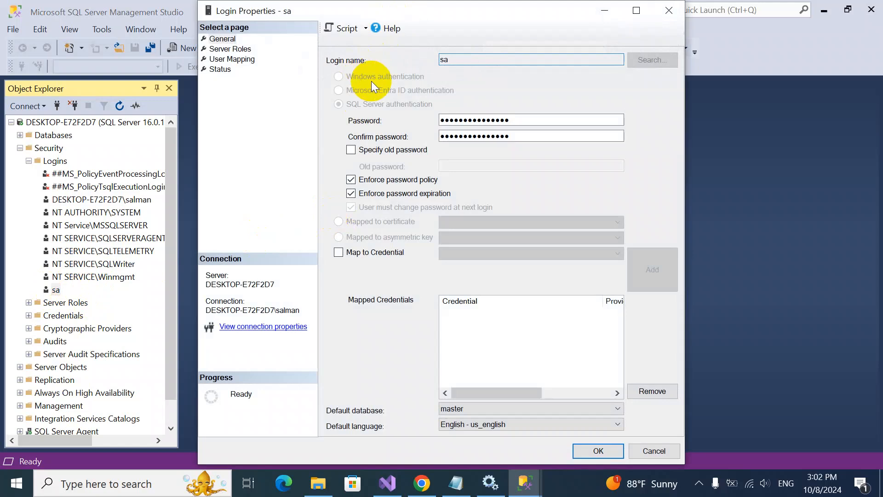
mouse_move(431, 166)
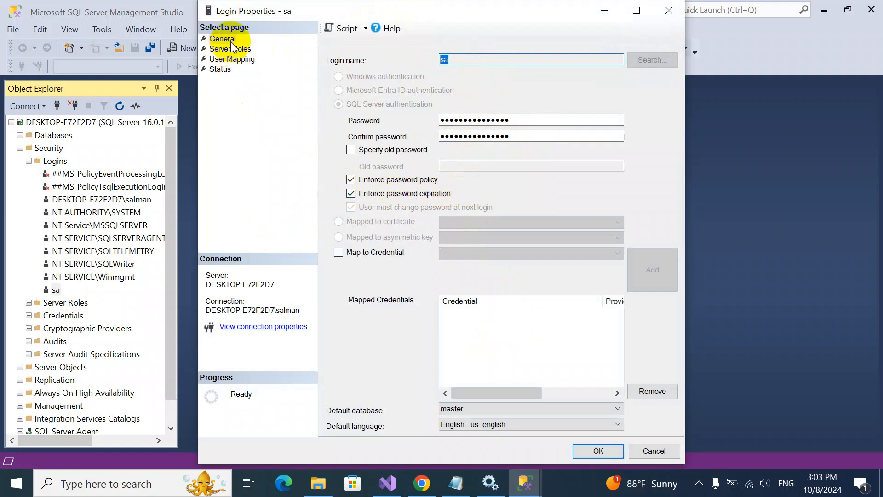
click(230, 49)
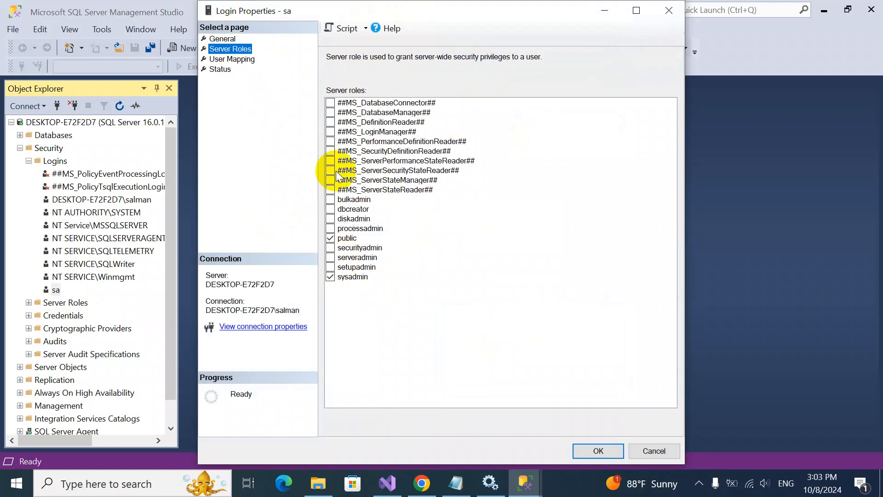
click(232, 58)
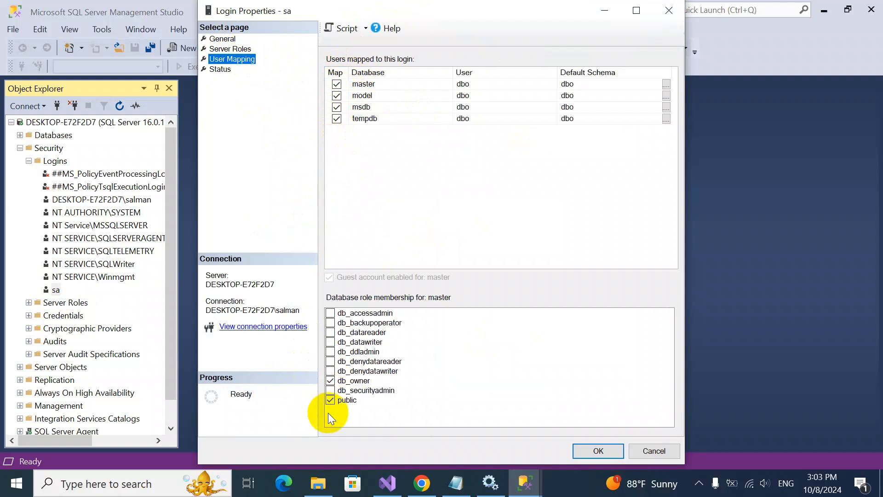
click(220, 69)
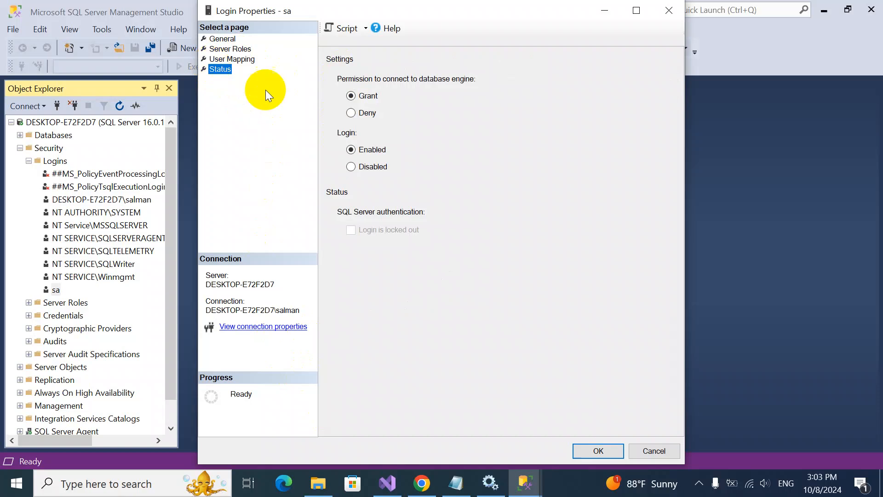
mouse_move(369, 84)
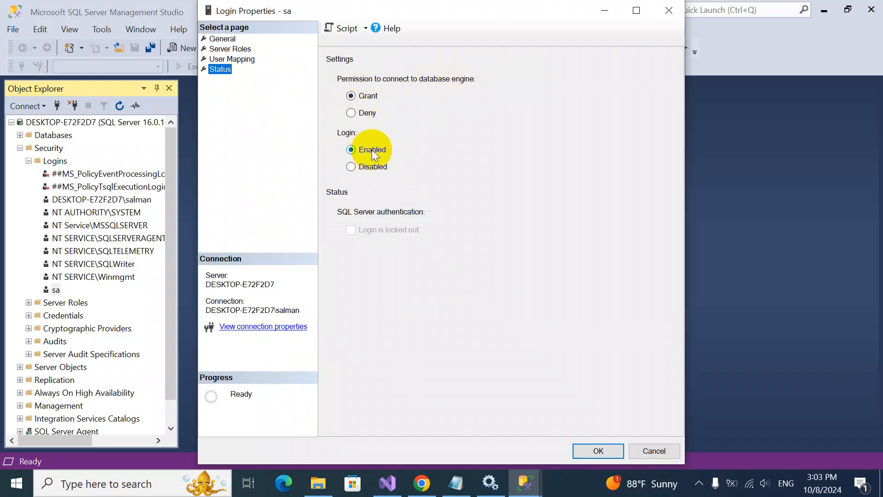
mouse_move(308, 286)
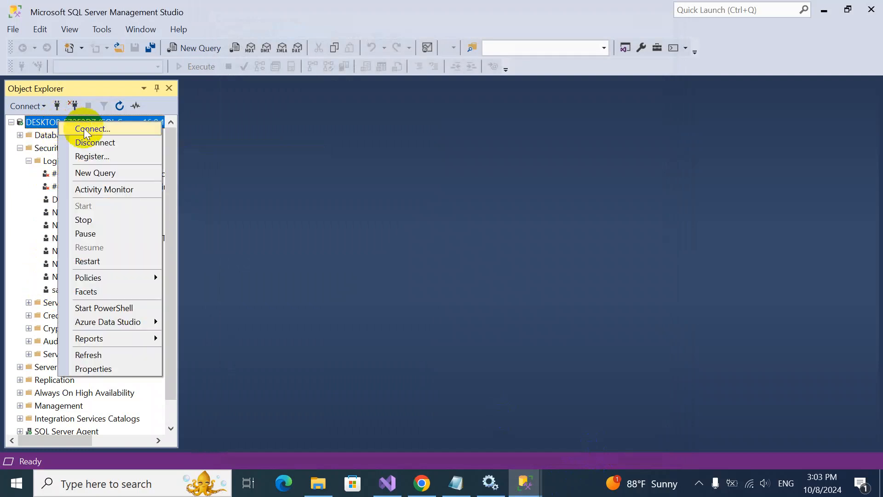
- Try connecting as sa with SQL Server Authentication and dismiss the certificate error
click(94, 129)
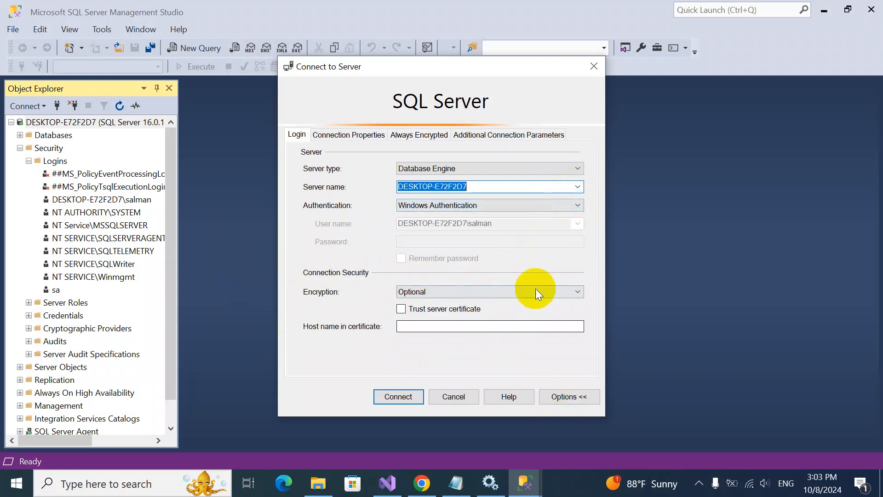
click(569, 396)
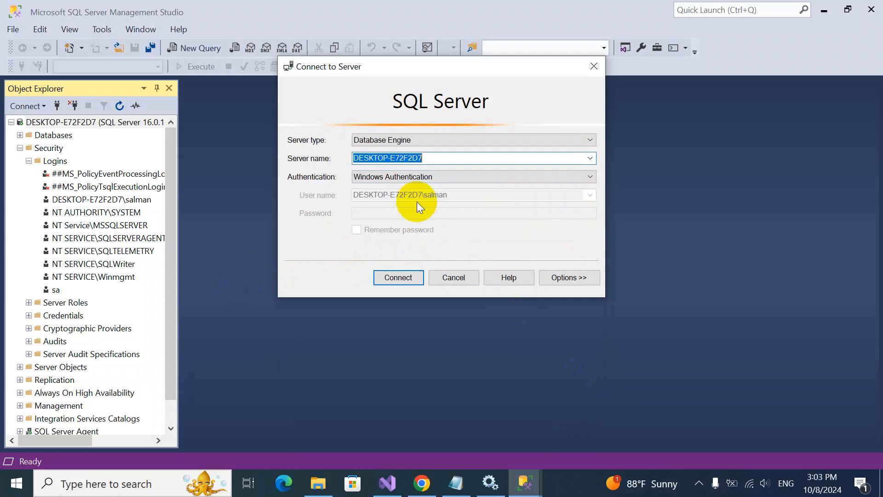
click(473, 176)
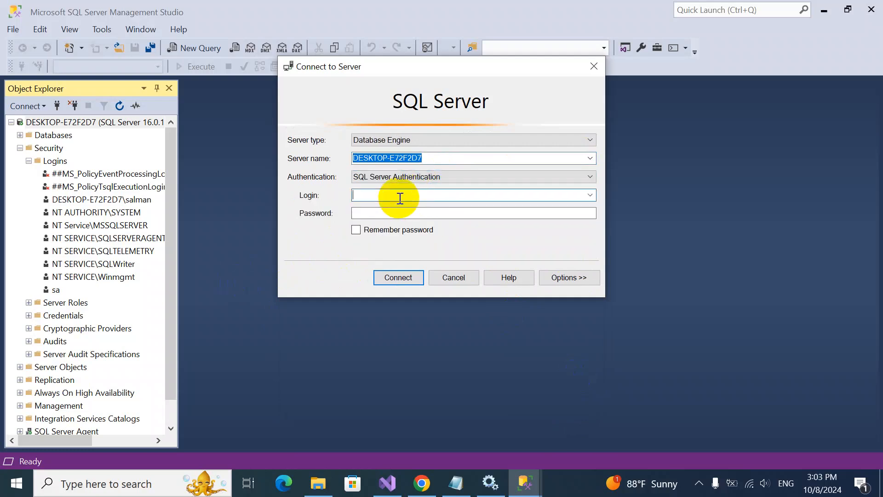
text(sa)
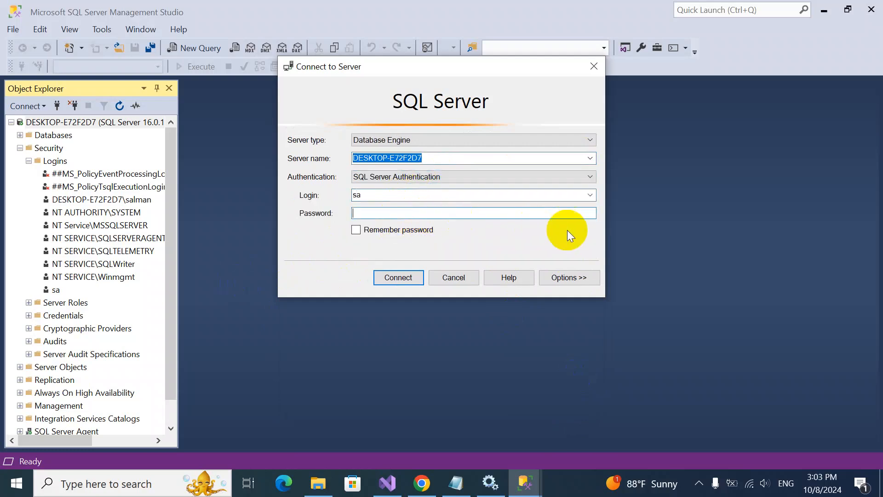
text(****)
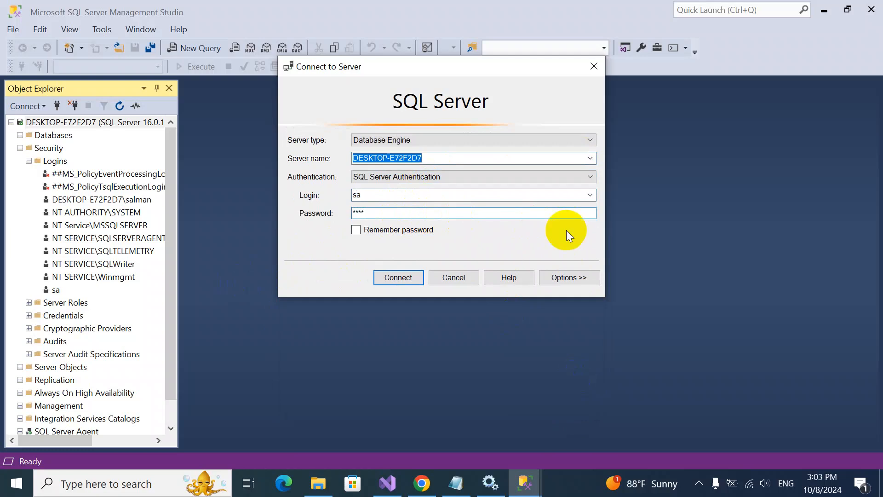
click(398, 277)
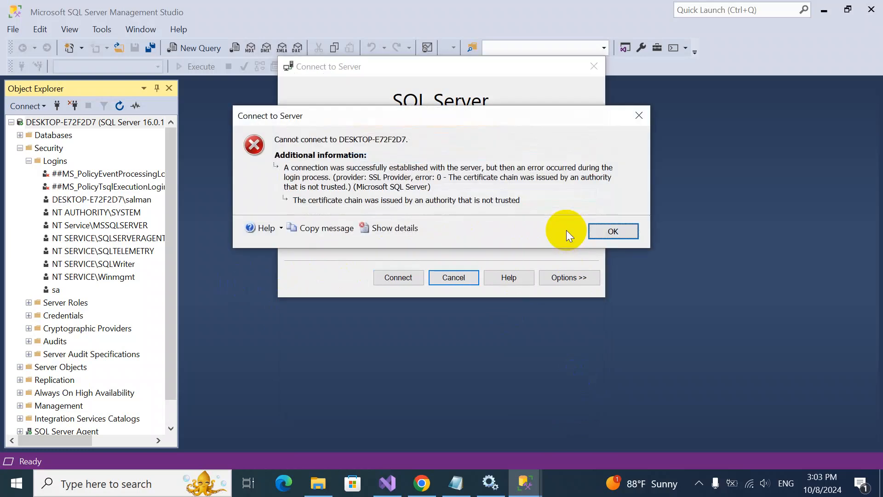
click(614, 231)
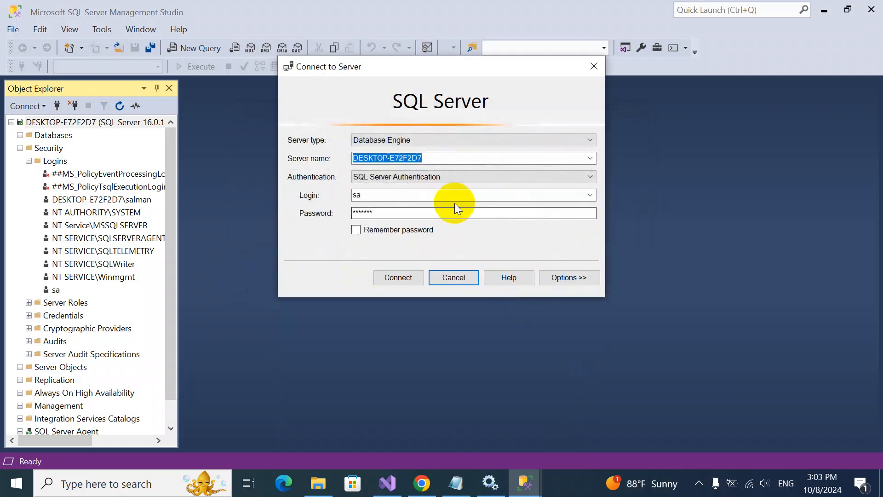
mouse_move(375, 219)
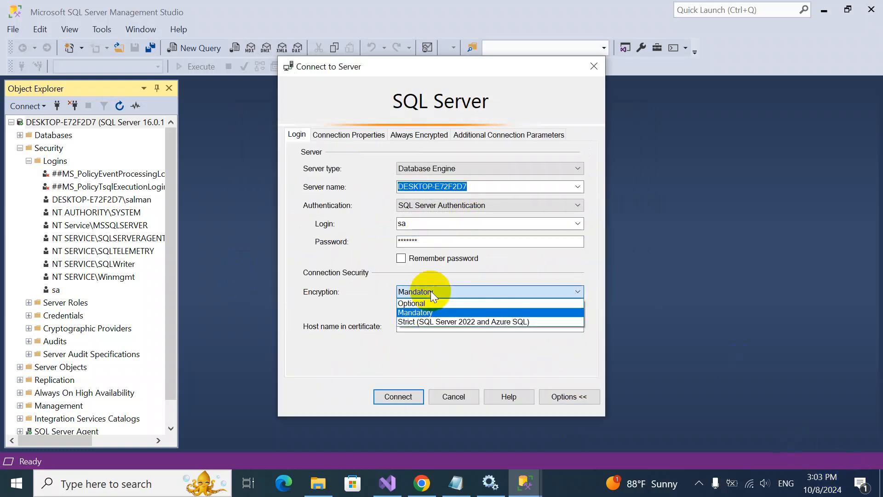
- Retry the sa connection with encryption set to Optional
click(411, 303)
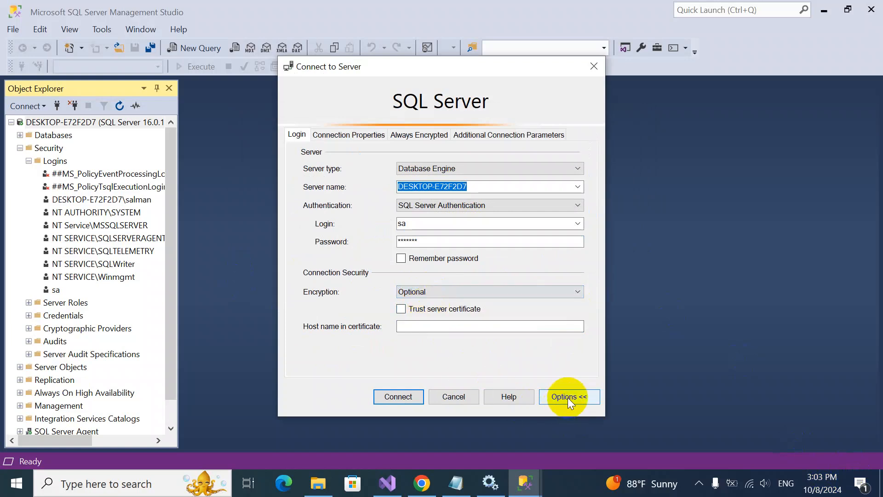
click(569, 396)
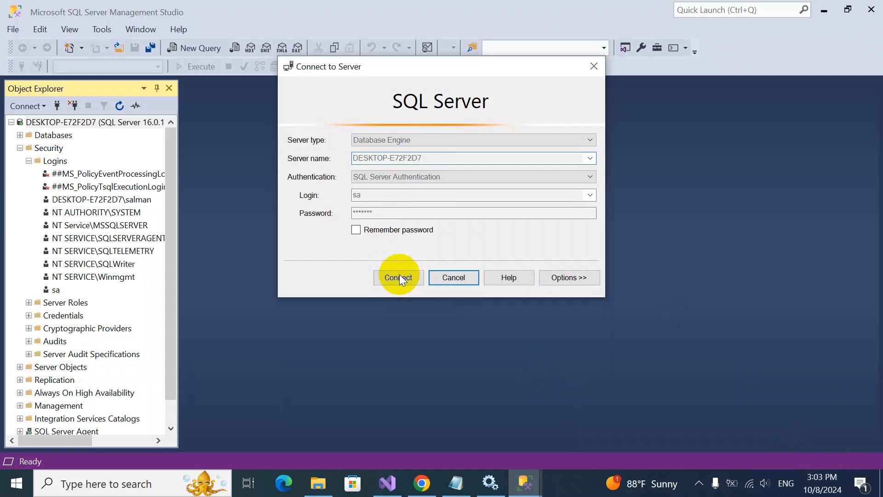
click(398, 278)
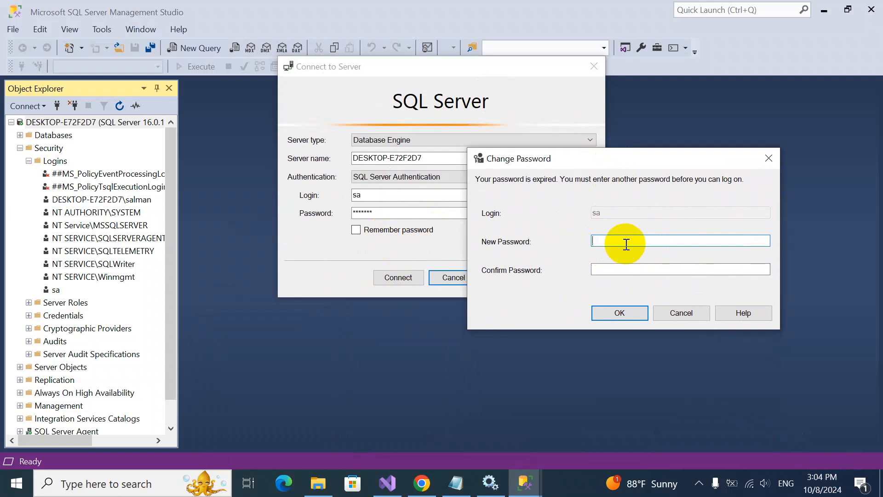
mouse_move(637, 237)
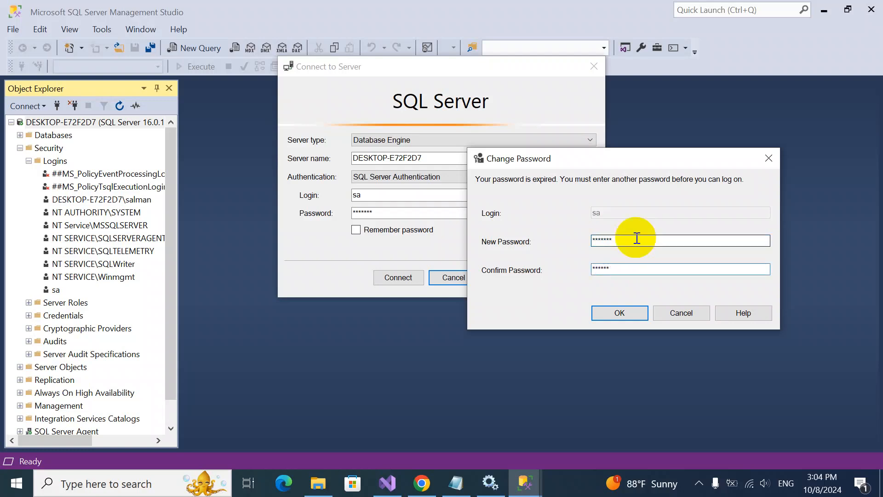
- Confirm the new sa password in the Change Password dialog
click(619, 313)
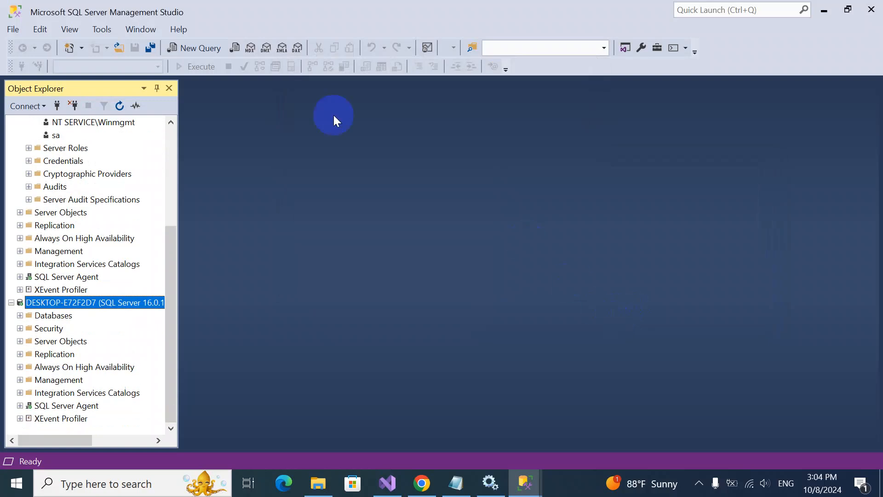
mouse_move(114, 308)
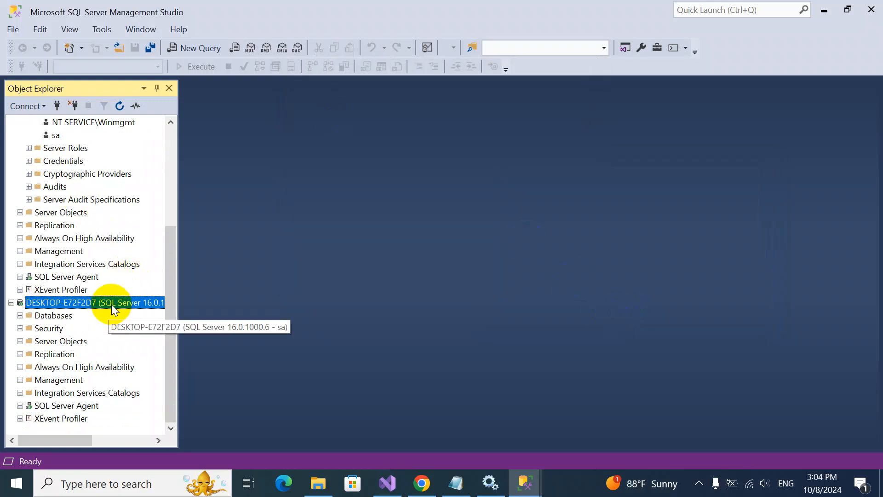
mouse_move(183, 293)
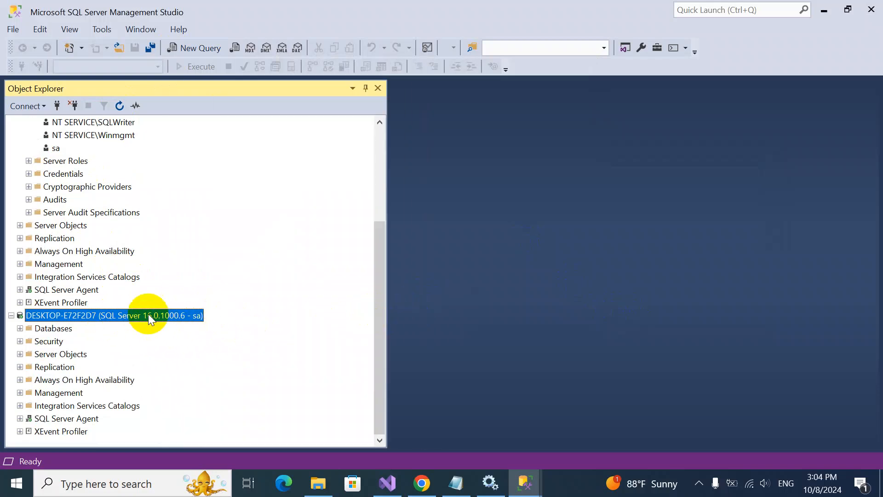
mouse_move(54, 337)
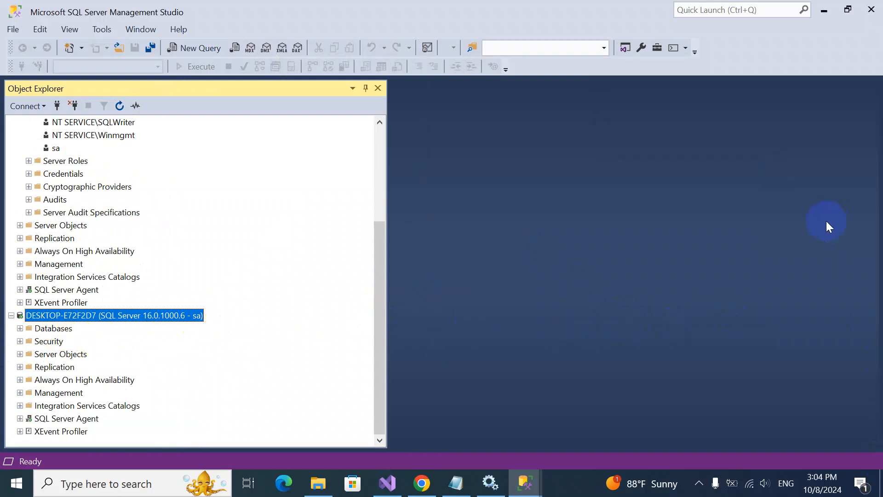
mouse_move(790, 175)
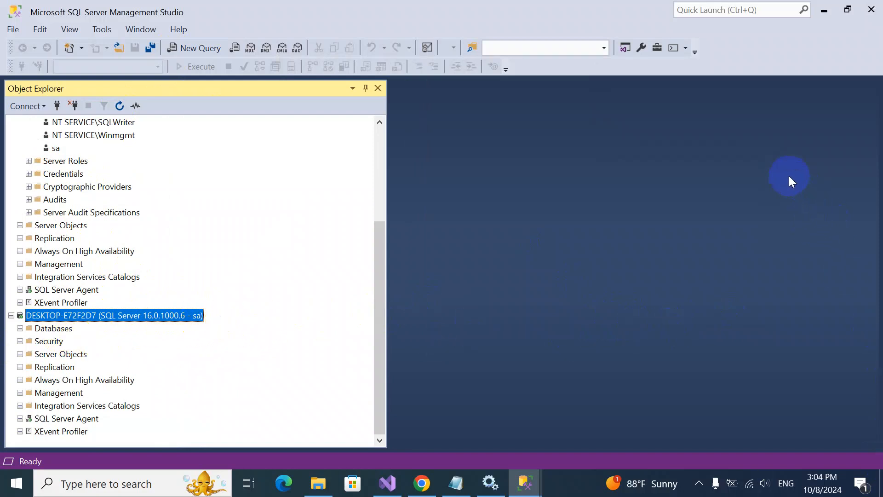